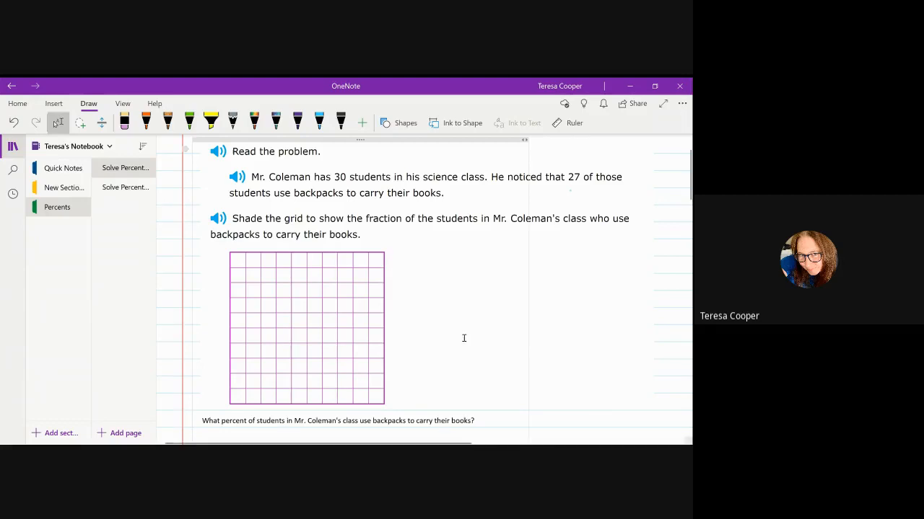
mouse_move(459, 303)
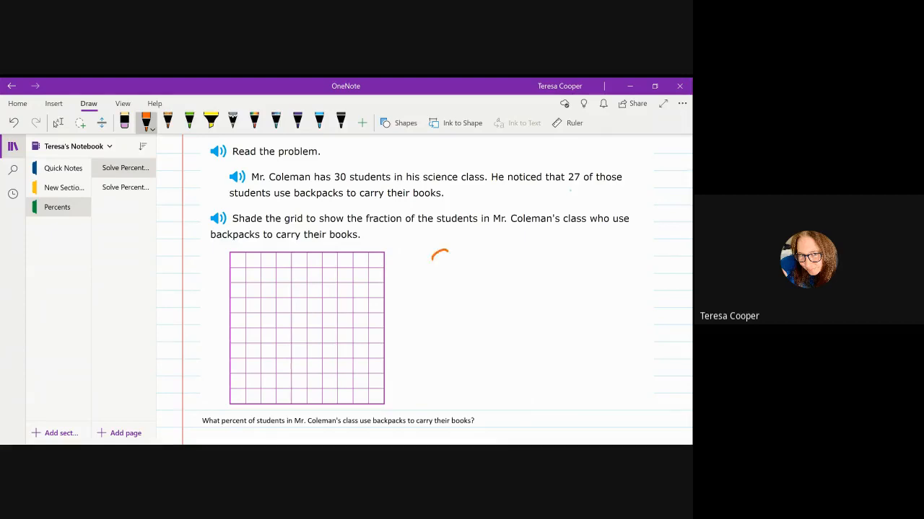
Handwrite 27/30 beside the grid in orange, divide both parts by 3, and write = 9/10.
left_click_drag(433, 253, 469, 281)
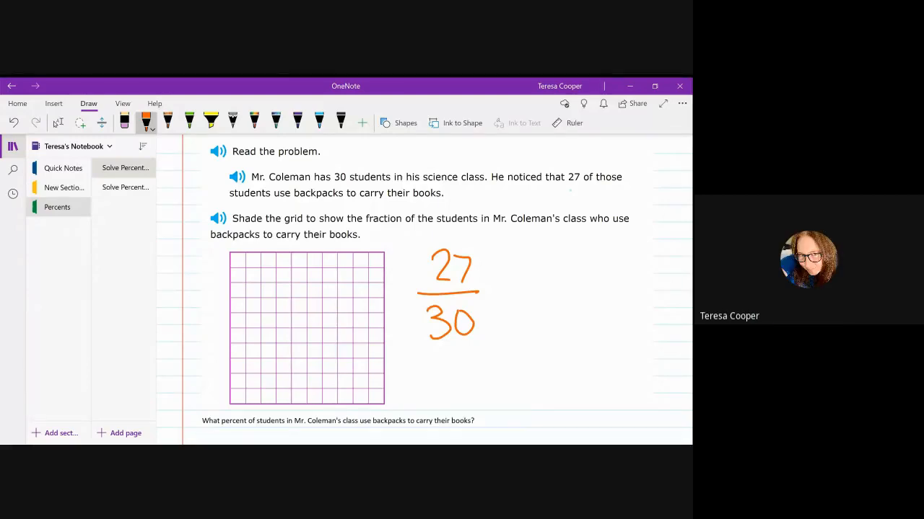
left_click_drag(487, 317, 512, 321)
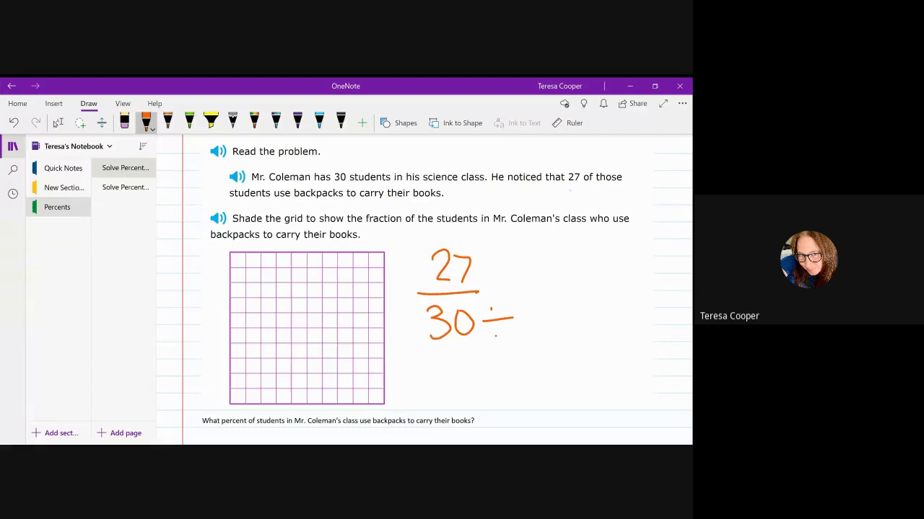
left_click_drag(491, 260, 538, 321)
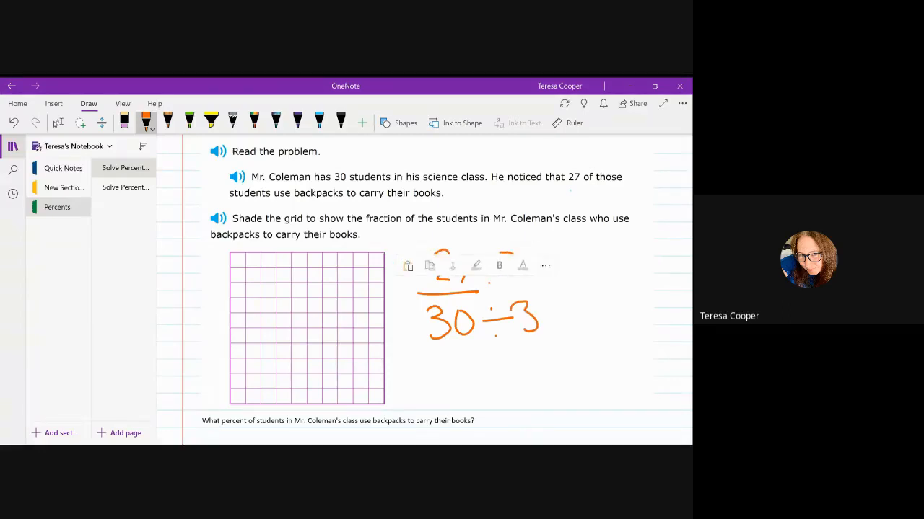
left_click_drag(433, 267, 534, 275)
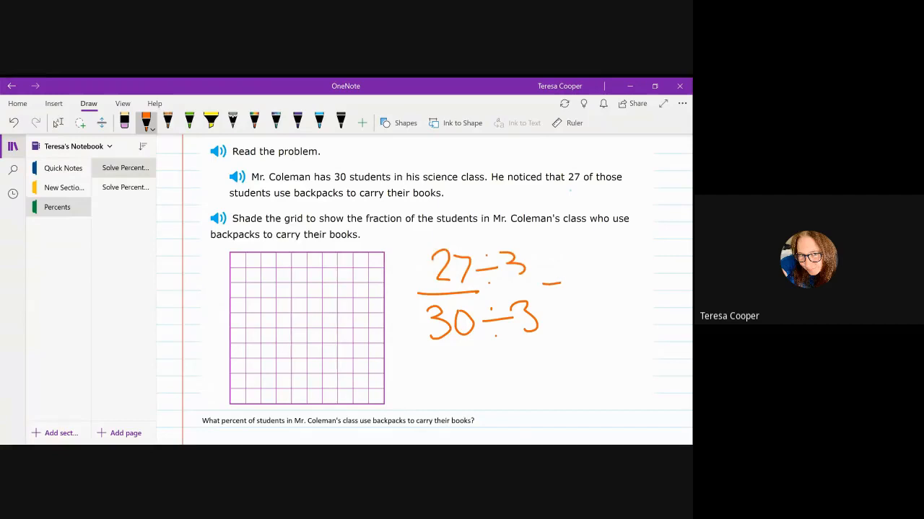
left_click_drag(551, 295, 566, 302)
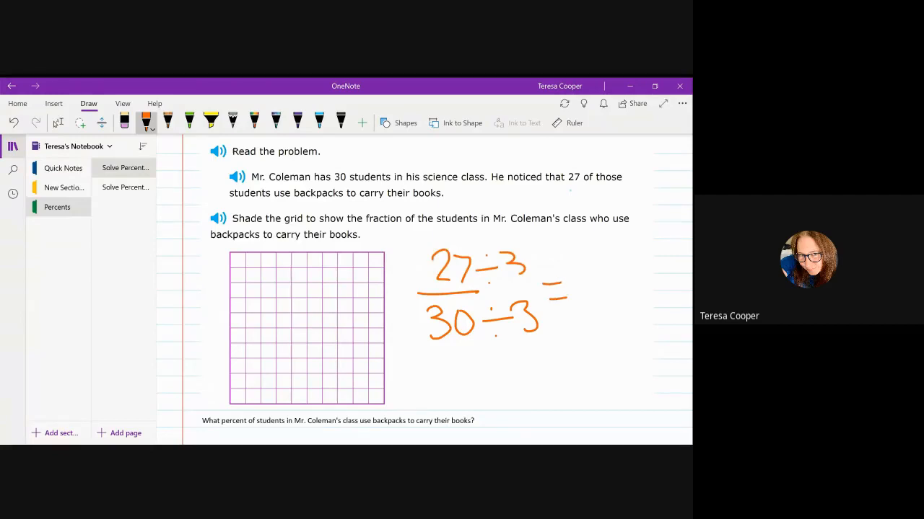
left_click_drag(592, 252, 606, 289)
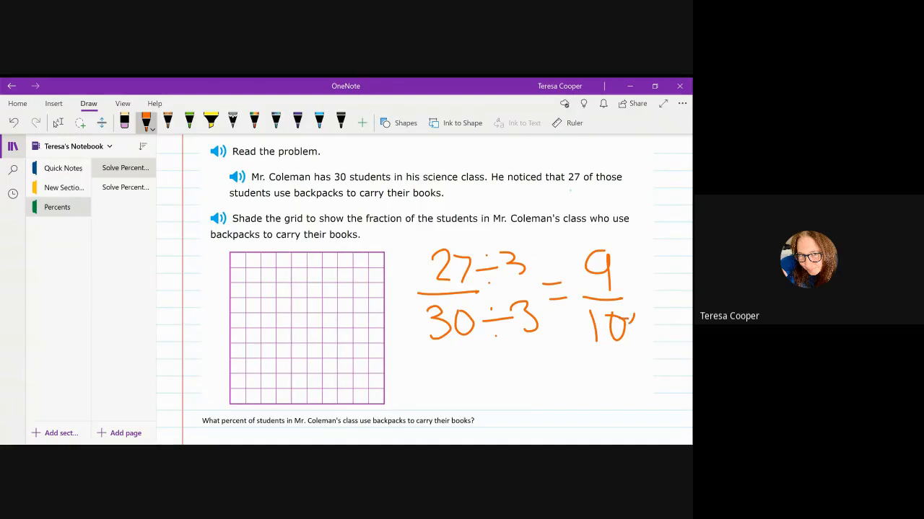
Add ×10 to both parts of 9/10 and shade more grid rows orange.
left_click_drag(635, 325, 667, 325)
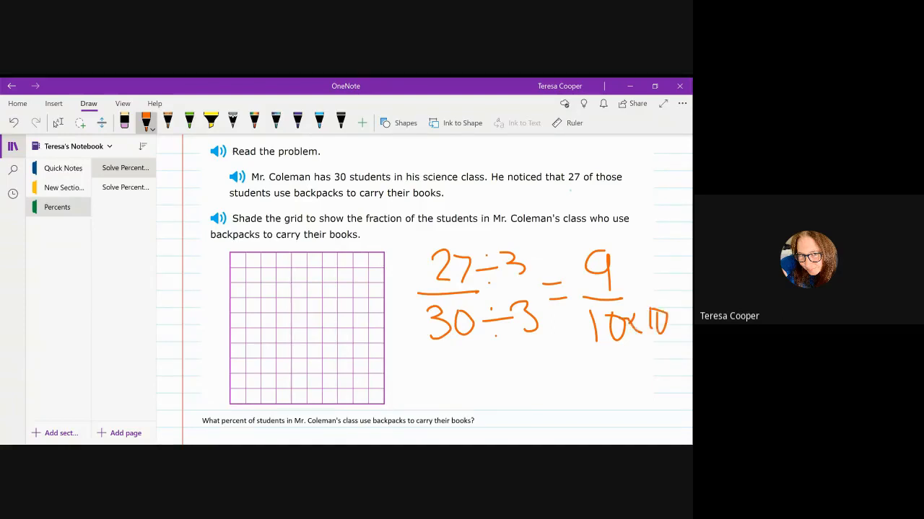
left_click_drag(632, 260, 667, 267)
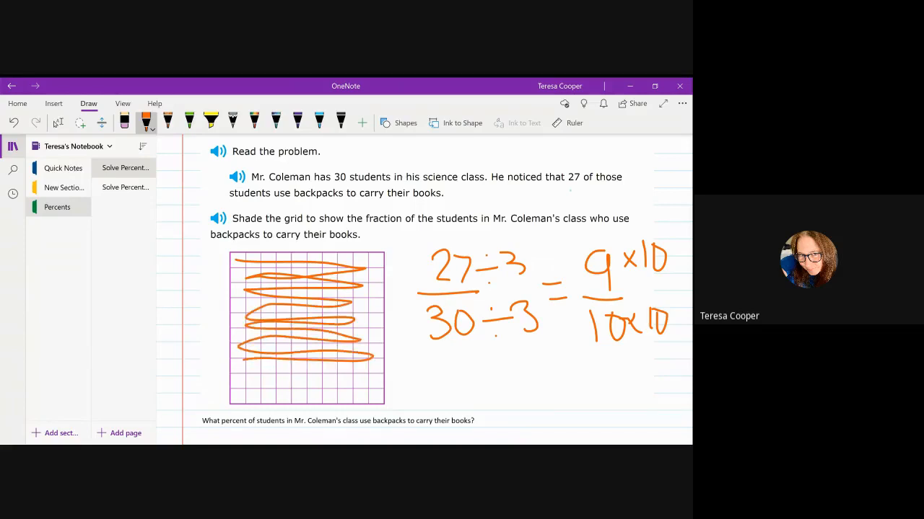
left_click_drag(245, 358, 361, 382)
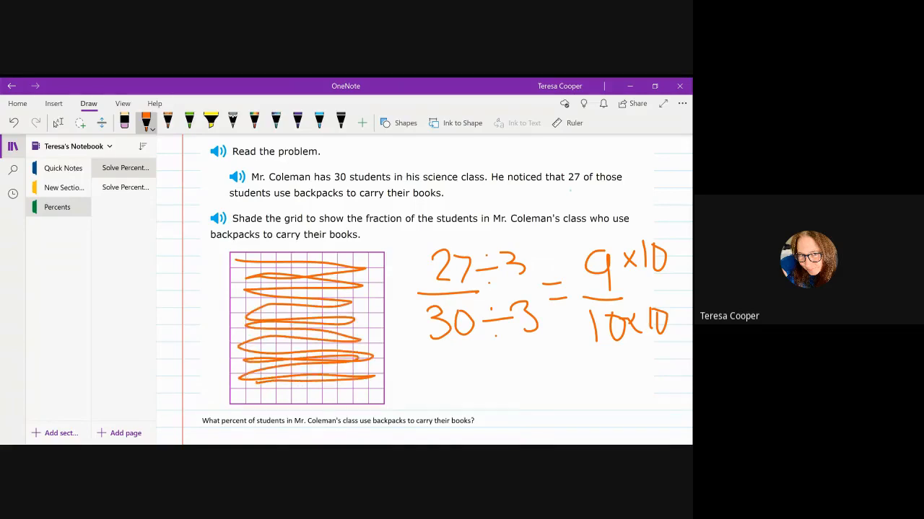
Write 90% below the fraction work.
left_click_drag(465, 357, 487, 361)
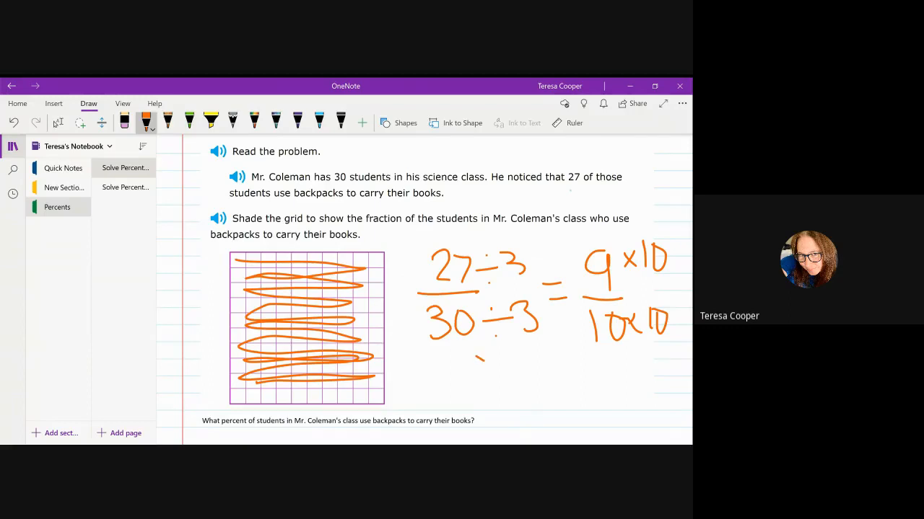
left_click_drag(454, 361, 519, 390)
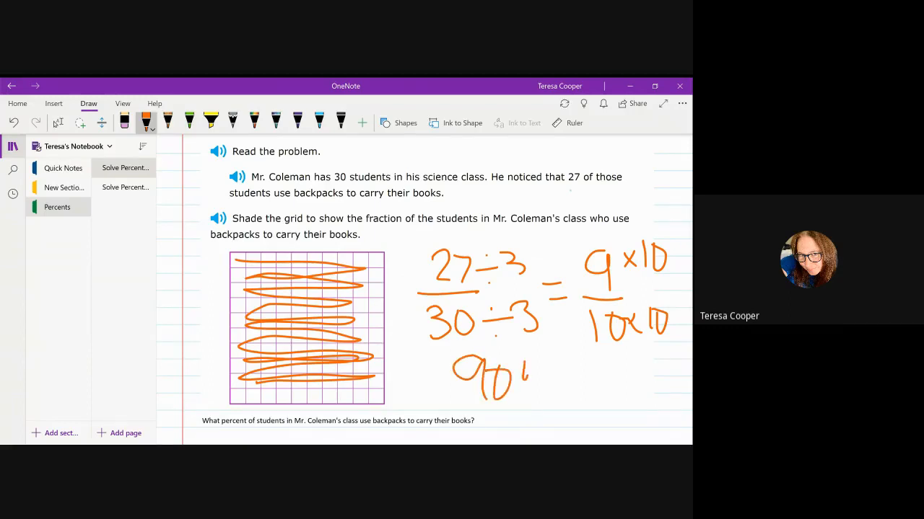
left_click_drag(534, 368, 562, 390)
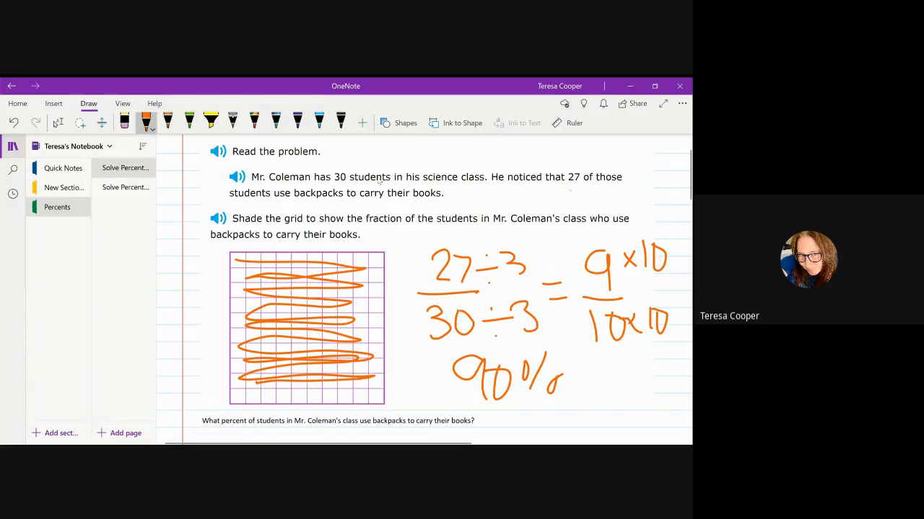
mouse_move(213, 82)
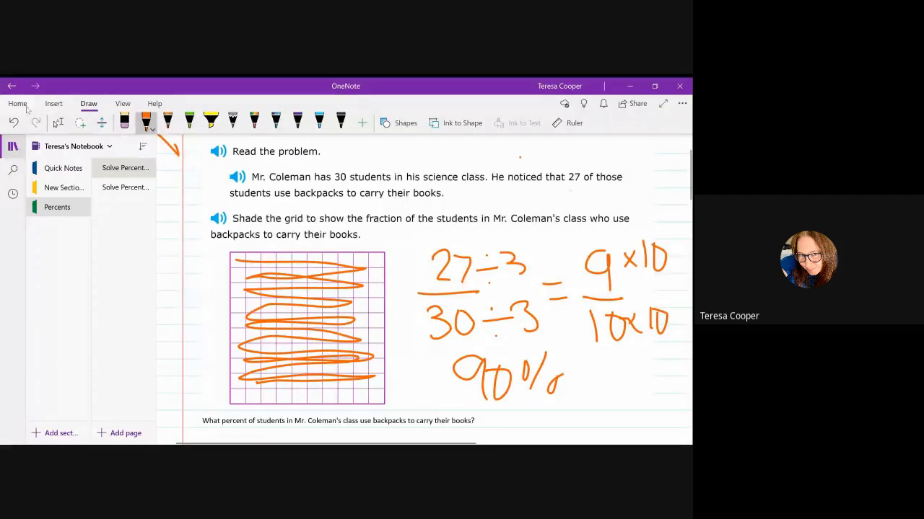
Scroll to the 18-of-30 extra credit problem and select the orange pen.
left_click(18, 103)
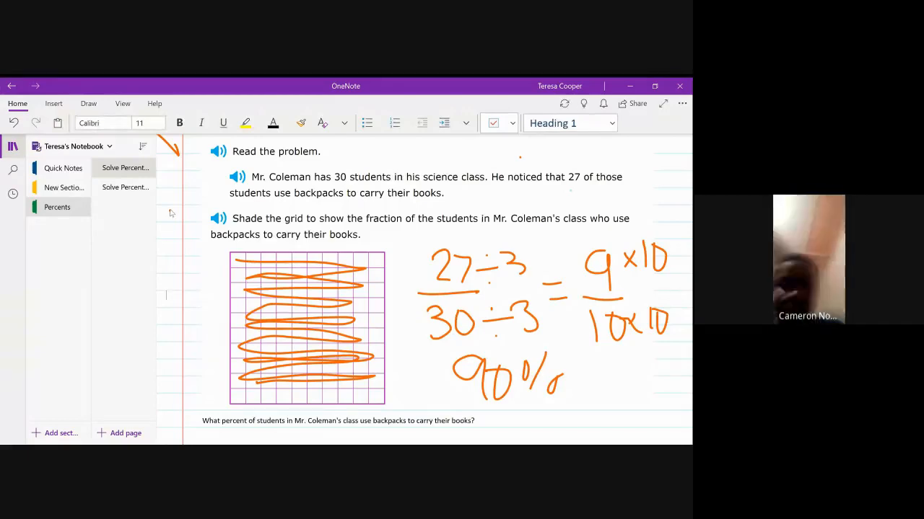
scroll("down", 3)
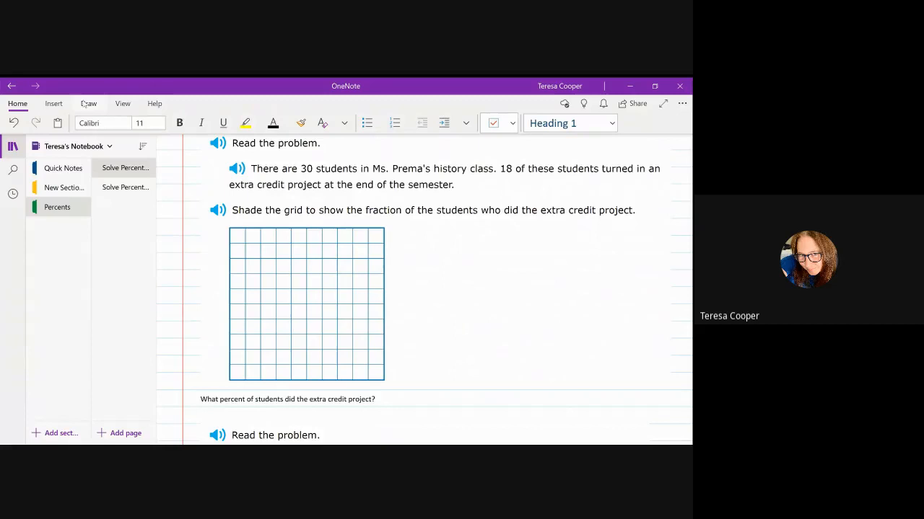
left_click(88, 104)
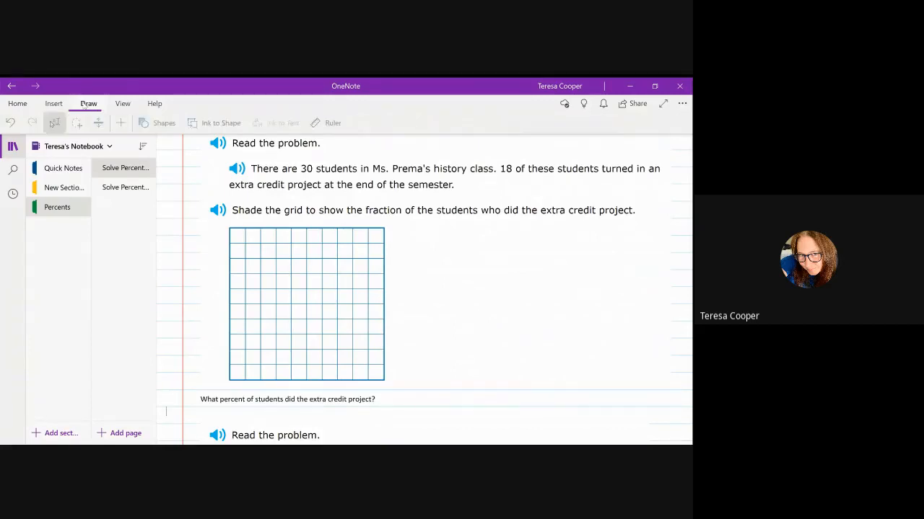
left_click(87, 103)
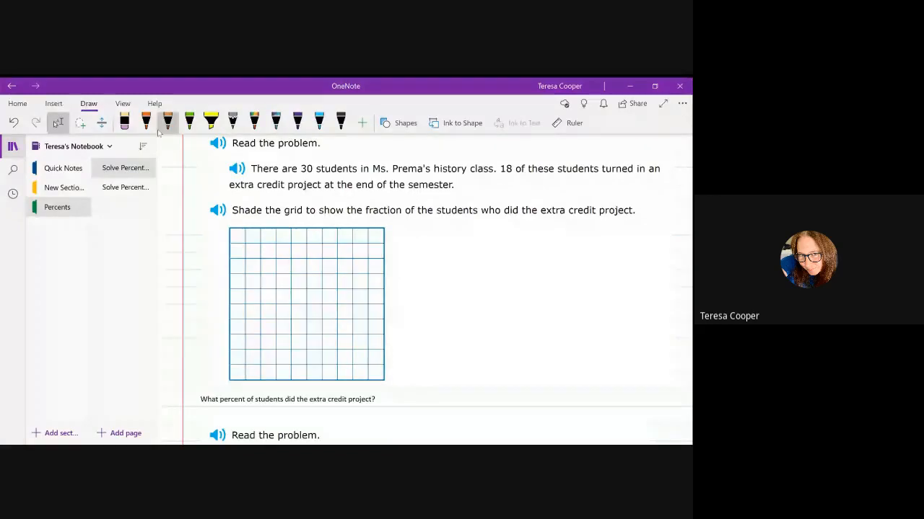
left_click(146, 120)
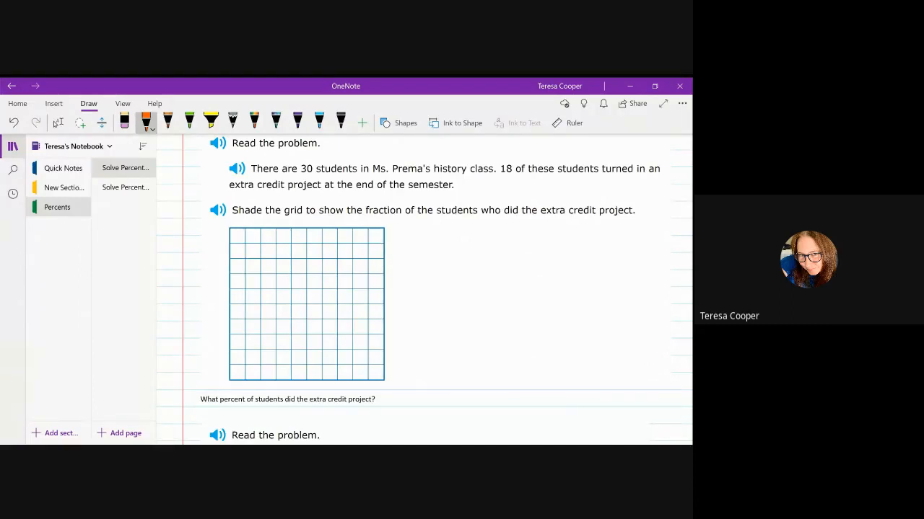
Write 18/30 ÷ 3 = 6/10 beside the blue grid and add ×10 to the parts.
left_click_drag(422, 238, 451, 267)
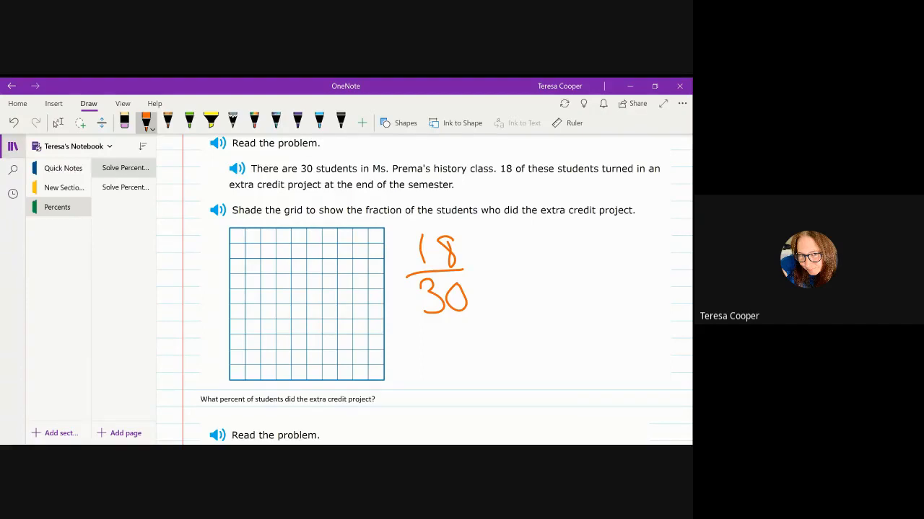
left_click_drag(480, 285, 520, 296)
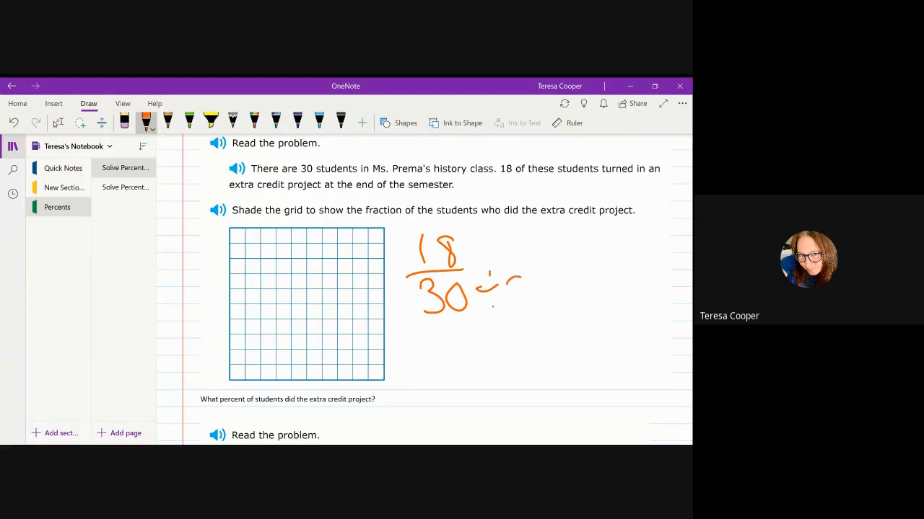
left_click_drag(505, 282, 527, 303)
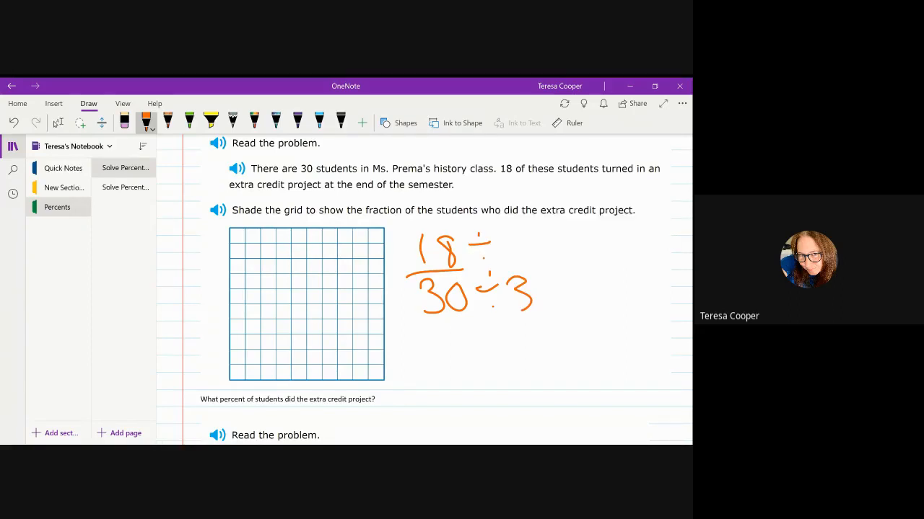
left_click_drag(505, 242, 559, 252)
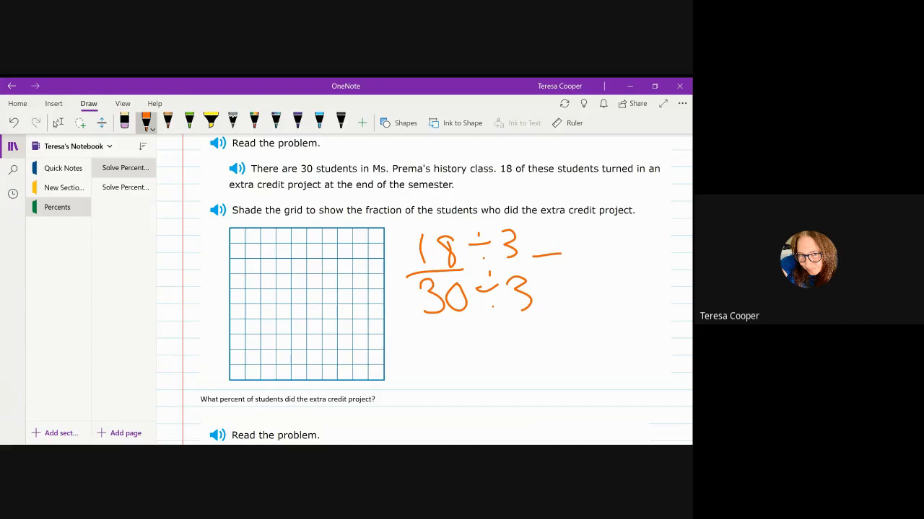
left_click_drag(585, 231, 588, 256)
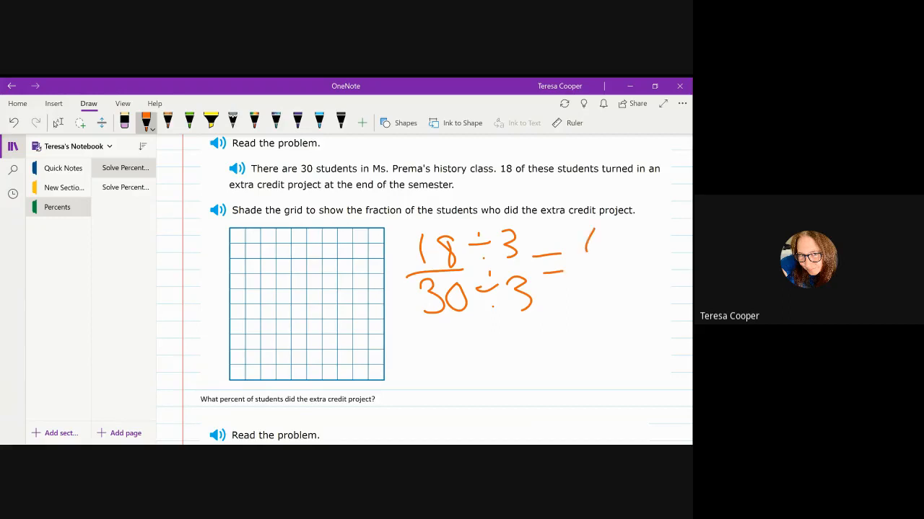
left_click_drag(584, 245, 591, 303)
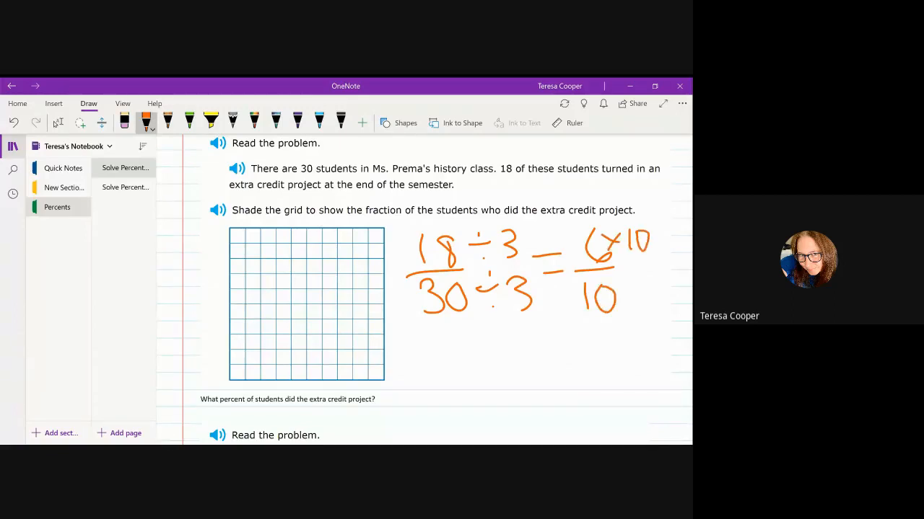
left_click_drag(628, 288, 646, 299)
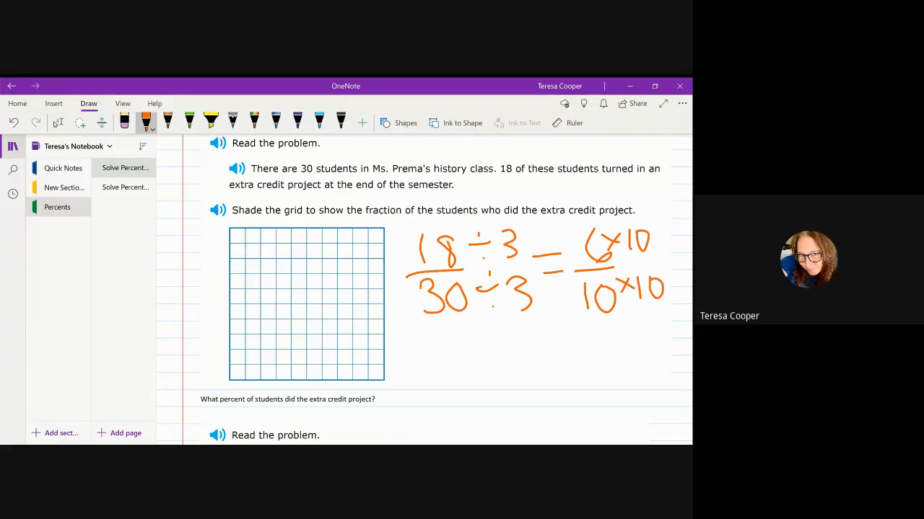
Scribble orange over six rows of the blue grid and write 60% below.
left_click_drag(246, 239, 372, 238)
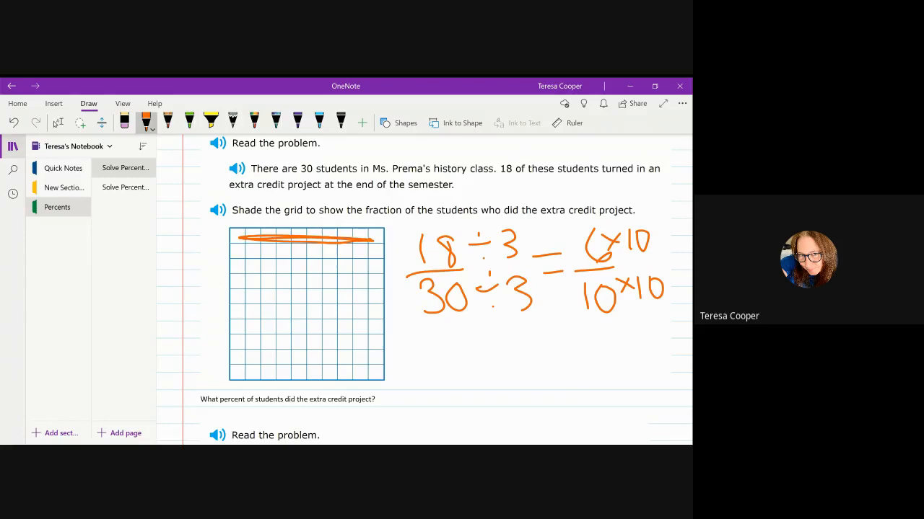
left_click_drag(238, 249, 375, 242)
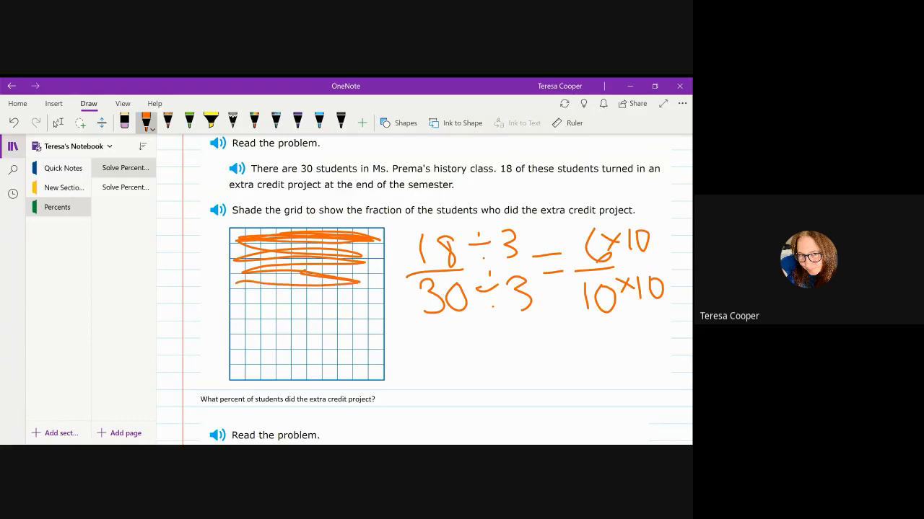
left_click_drag(235, 295, 376, 299)
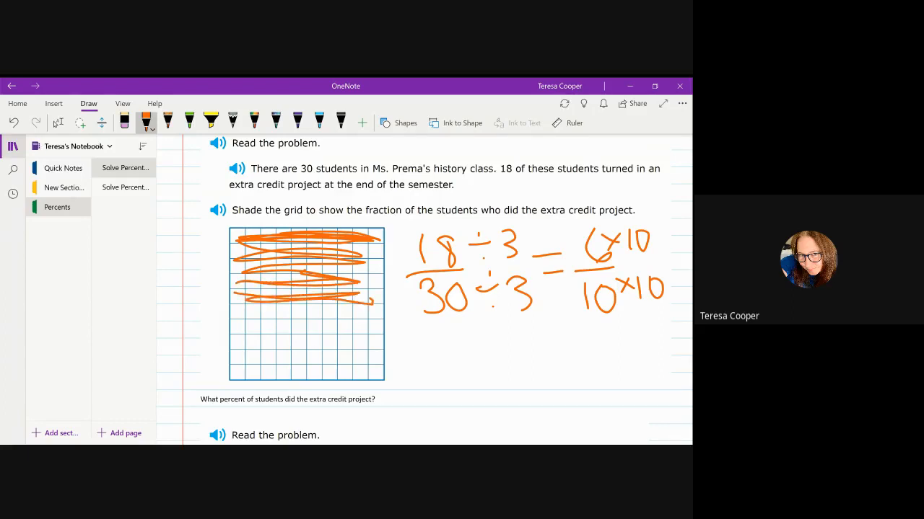
left_click_drag(252, 299, 368, 299)
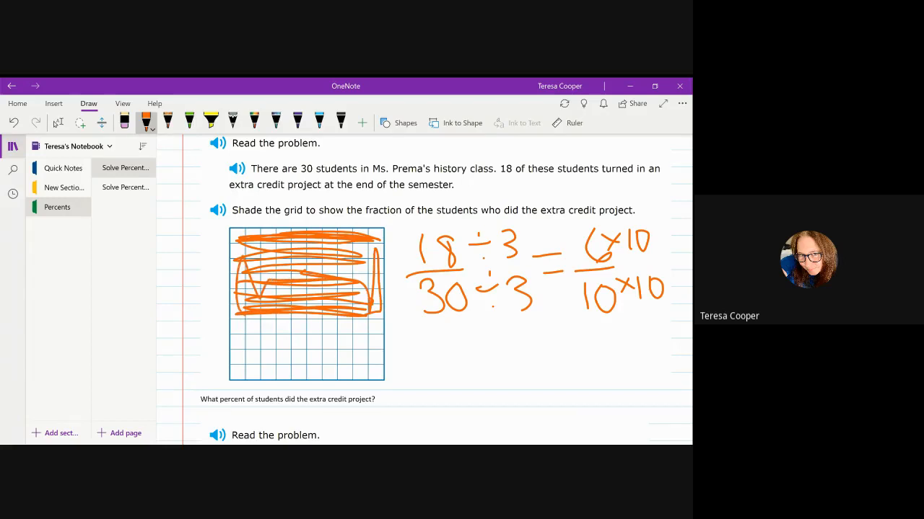
left_click_drag(451, 339, 527, 376)
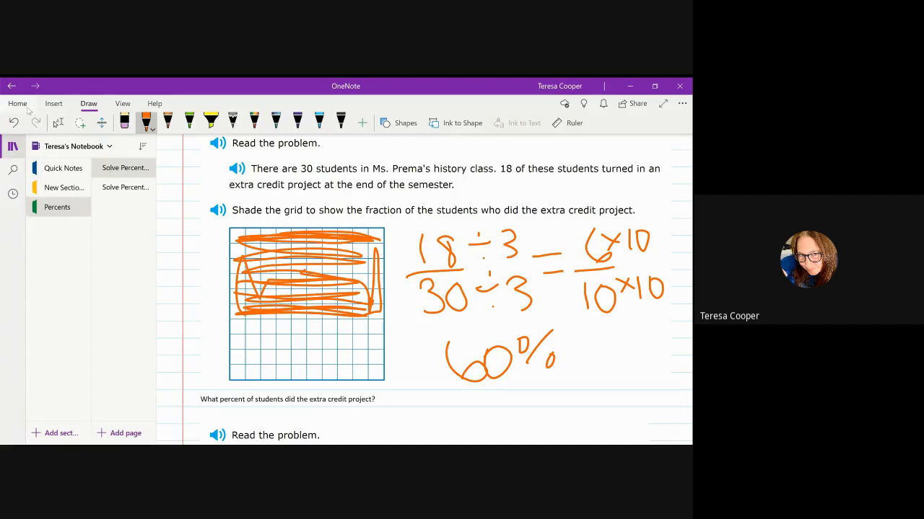
Scroll to the Bear Valley 50-sixth-graders problem and pick the orange pen.
left_click(17, 103)
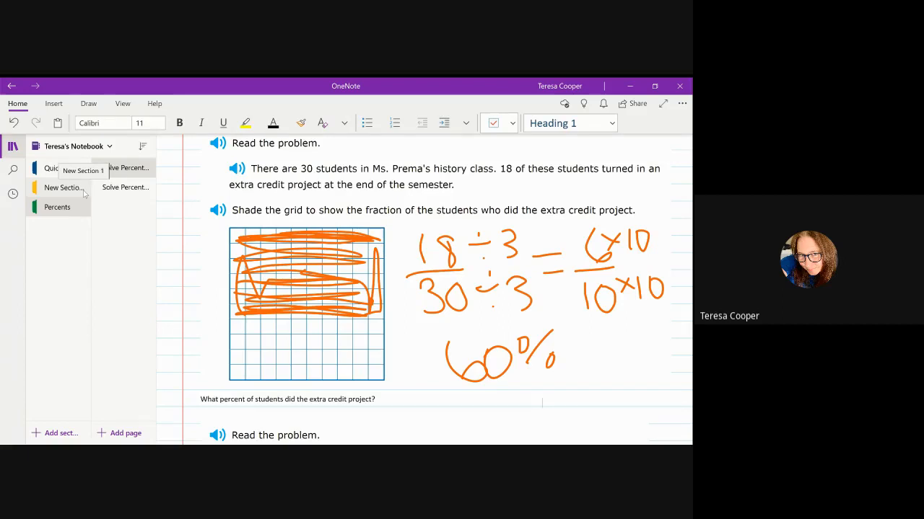
scroll("down", 3)
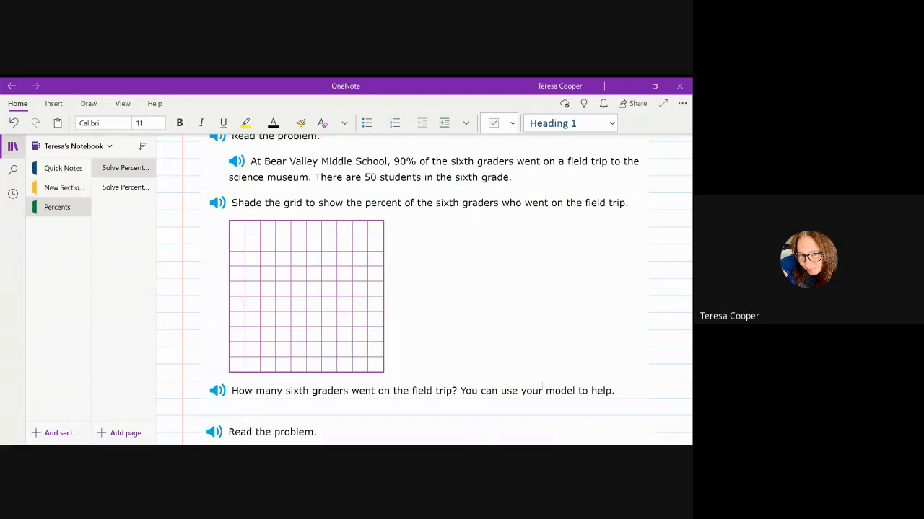
left_click(88, 103)
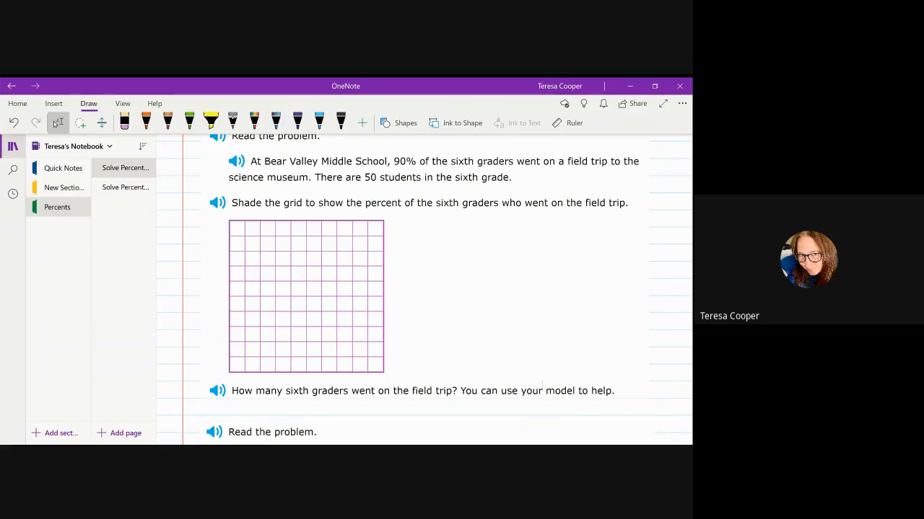
left_click(146, 119)
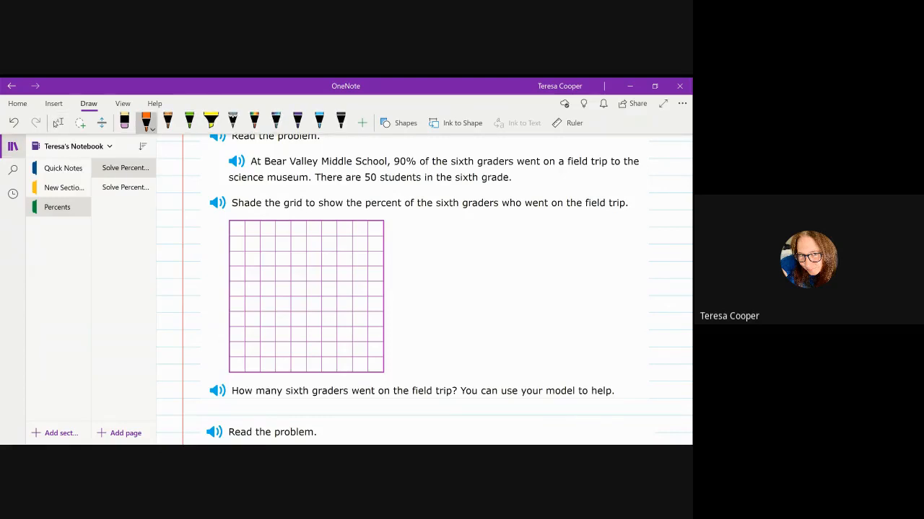
Shade nine rows of the Bear Valley grid orange and draw an arrow beside it.
left_click_drag(231, 356, 342, 356)
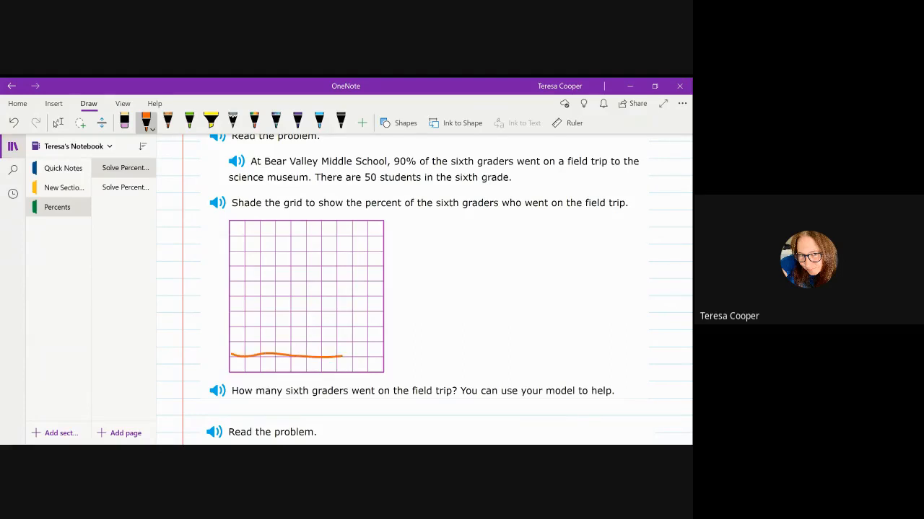
left_click_drag(230, 229, 383, 364)
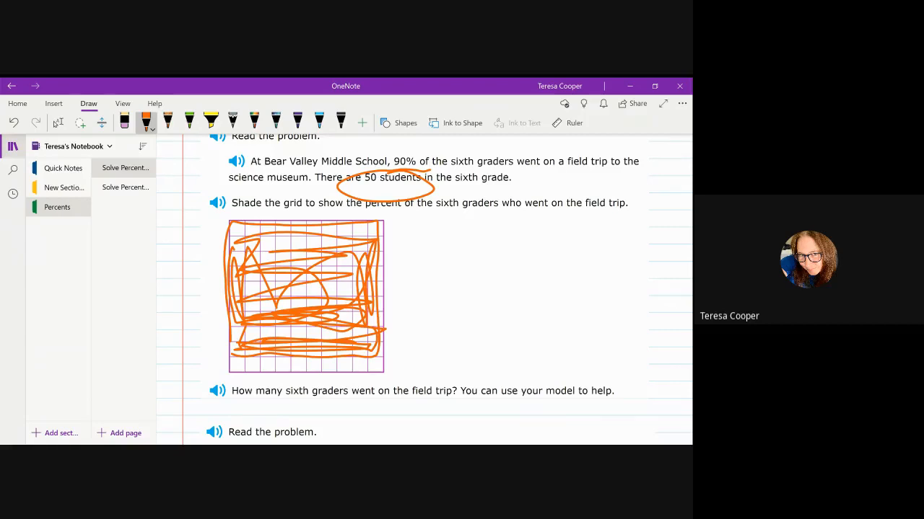
left_click_drag(407, 230, 455, 233)
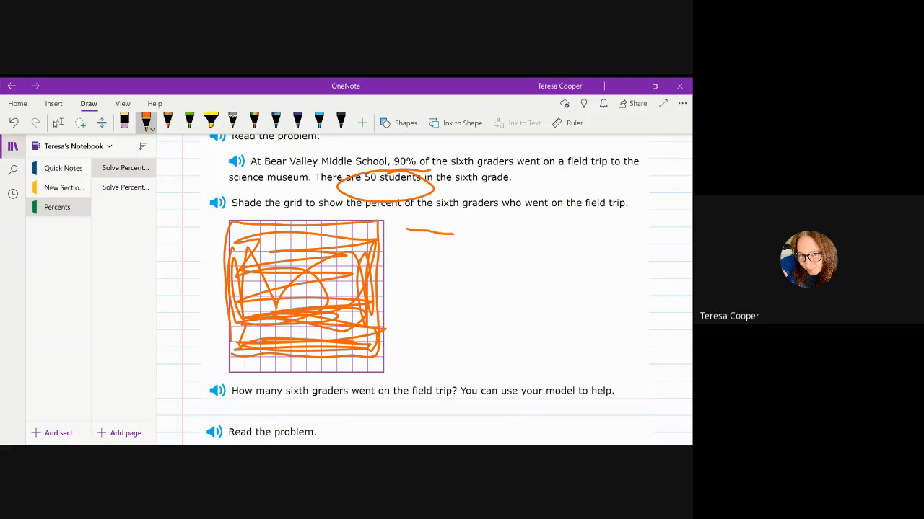
left_click_drag(454, 231, 404, 231)
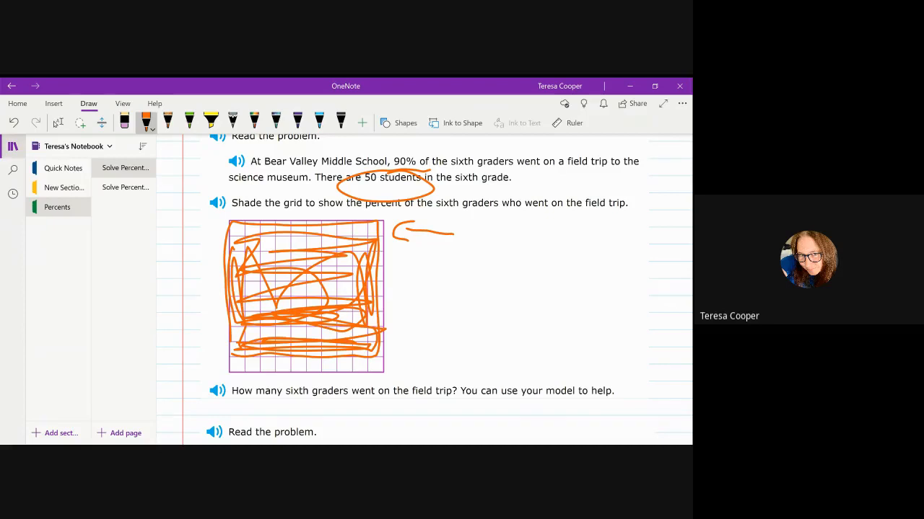
Write 9 = 90% beside the grid, erasing a mistaken 50.
left_click_drag(455, 271, 477, 342)
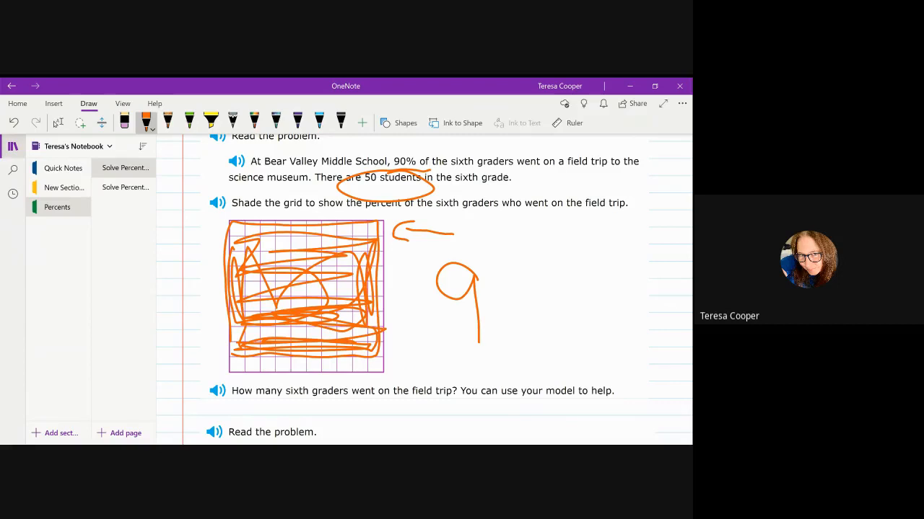
left_click_drag(512, 260, 548, 249)
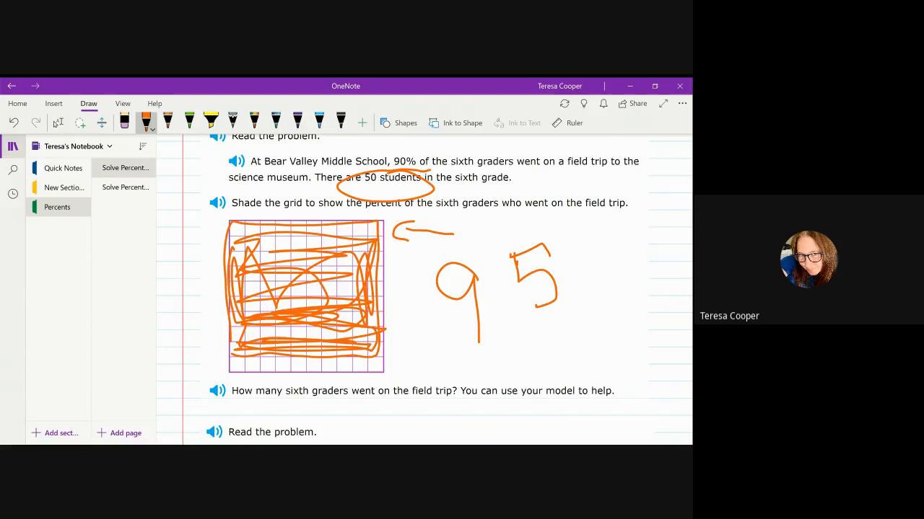
left_click_drag(570, 253, 584, 295)
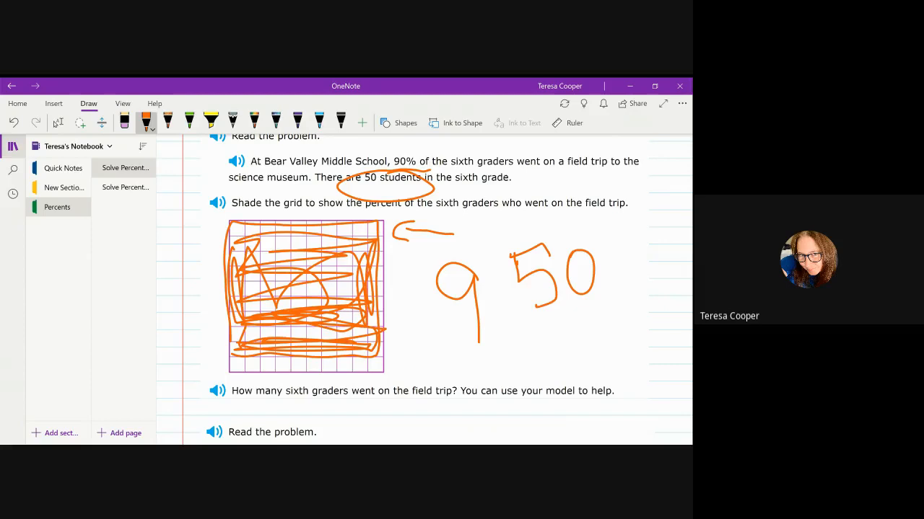
left_click(124, 122)
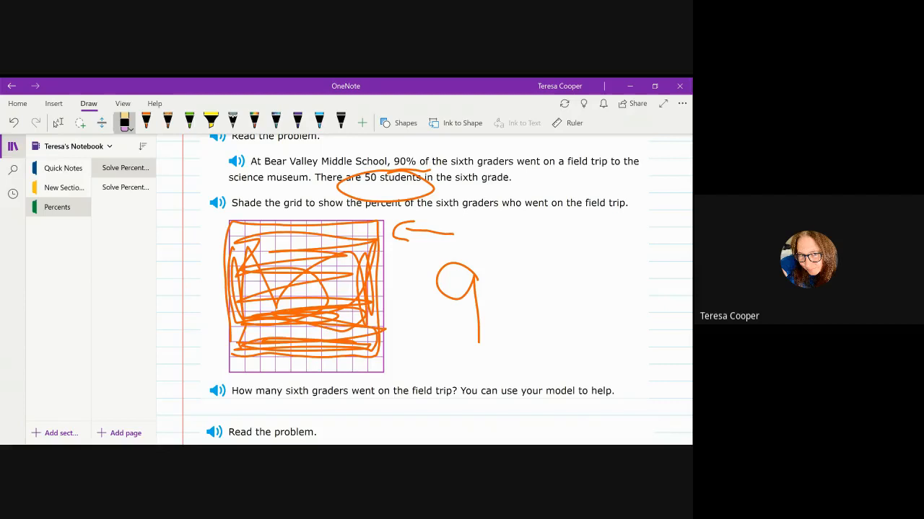
left_click(145, 119)
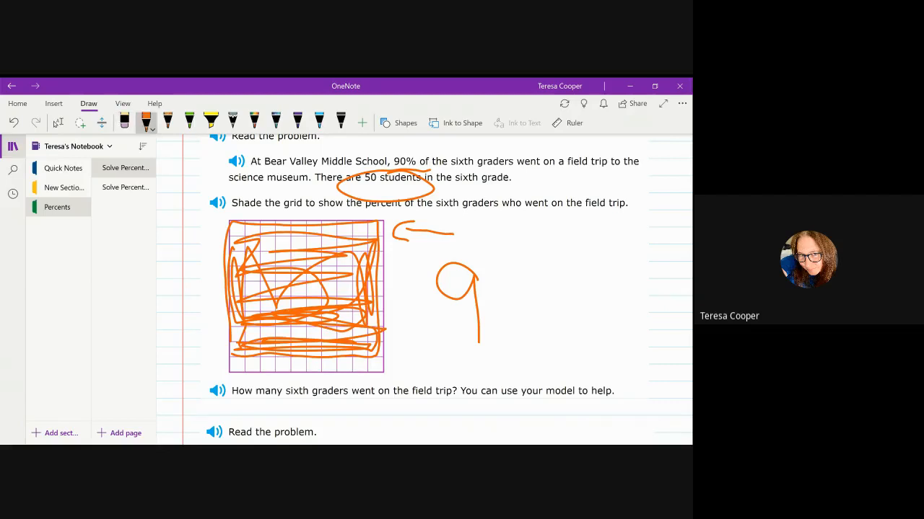
left_click_drag(498, 278, 520, 296)
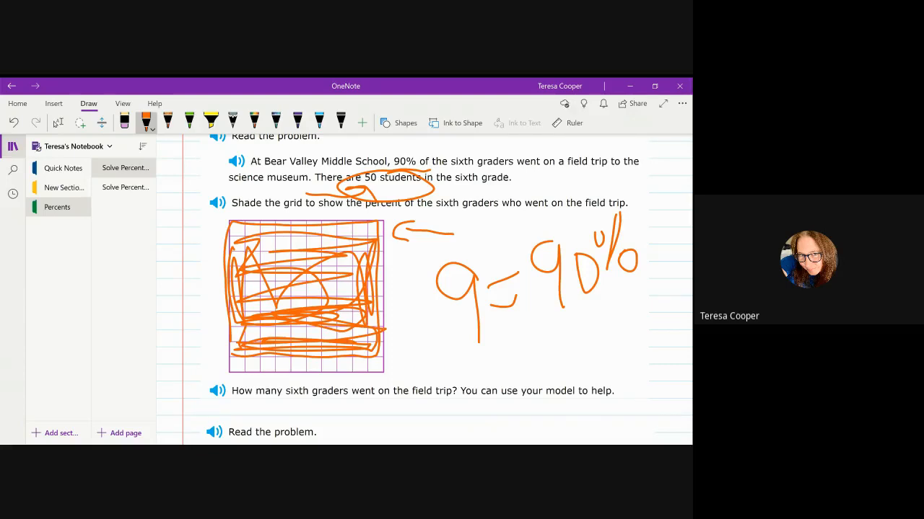
left_click(189, 120)
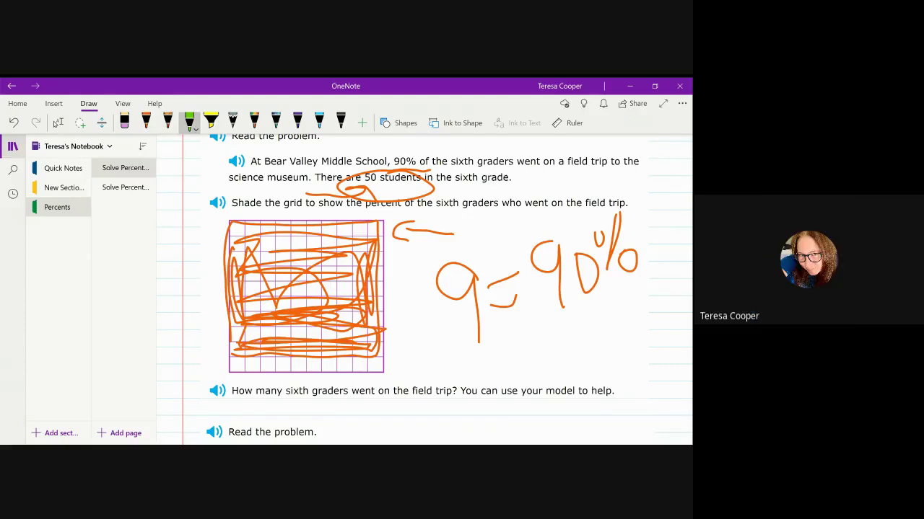
In green, mark and circle the grid rows, then write 9×5 = 45 with 45 circled.
left_click_drag(213, 220, 206, 234)
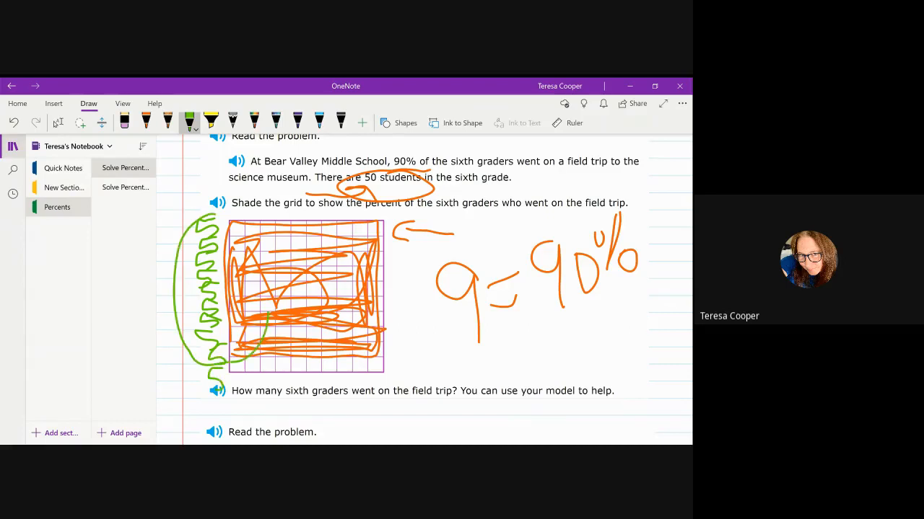
left_click_drag(441, 332, 429, 353)
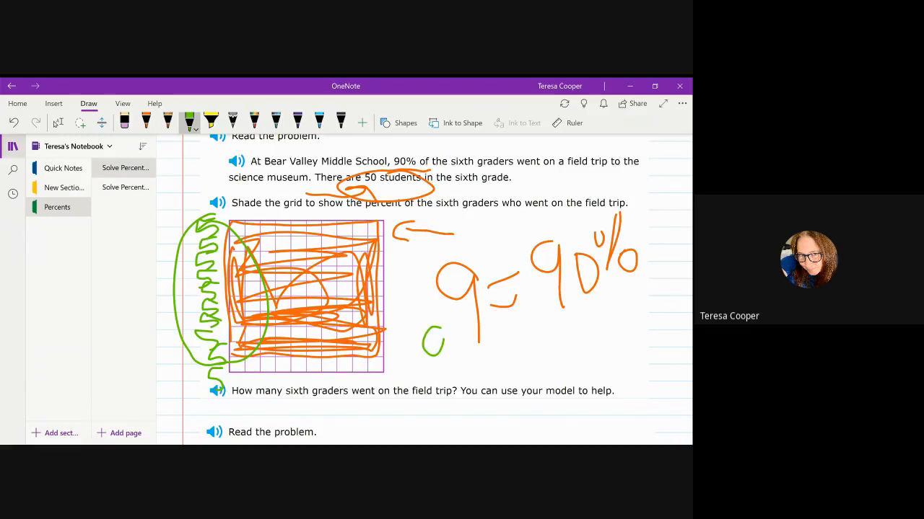
left_click_drag(433, 339, 505, 354)
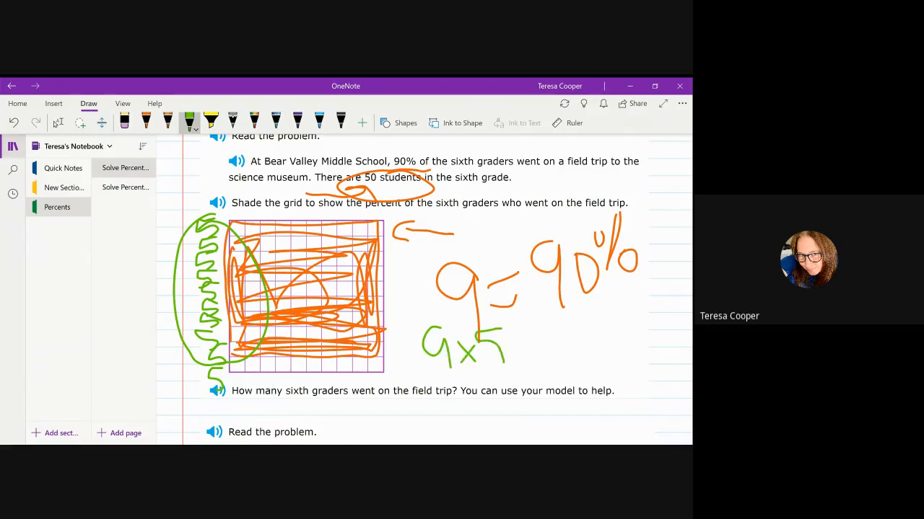
left_click_drag(512, 335, 527, 347)
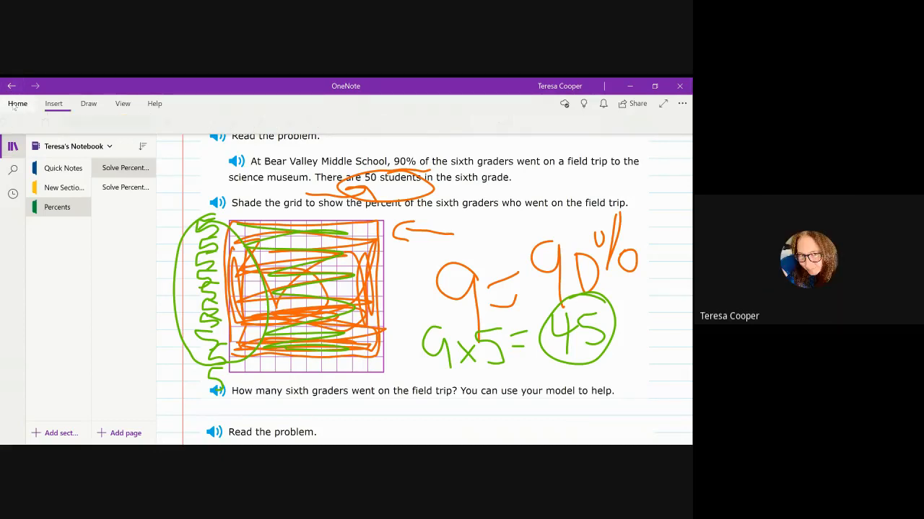
left_click(17, 104)
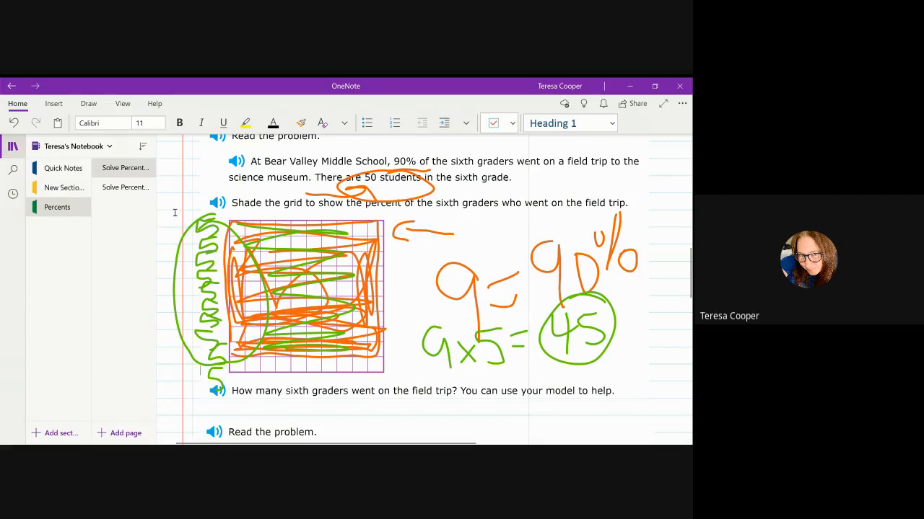
Scroll down to Mr. Romero's 120-minute play problem and its empty grid.
scroll("down", 3)
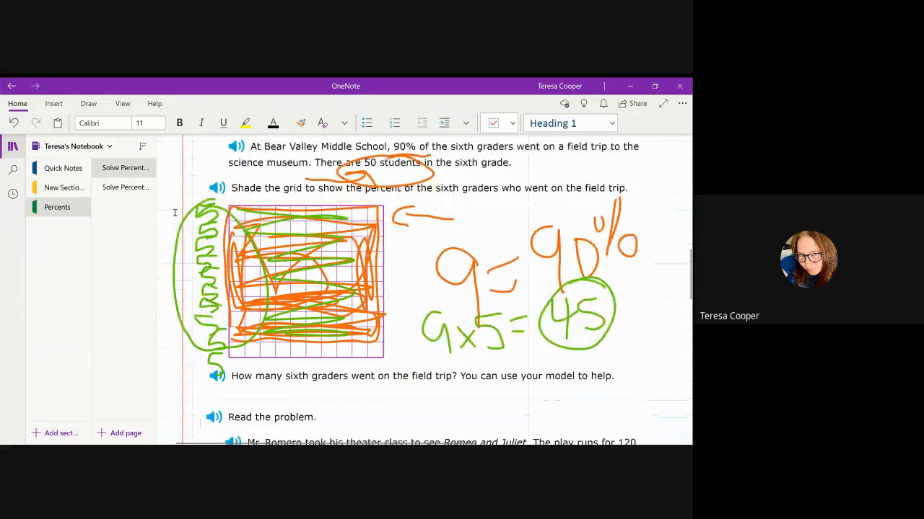
scroll("down", 3)
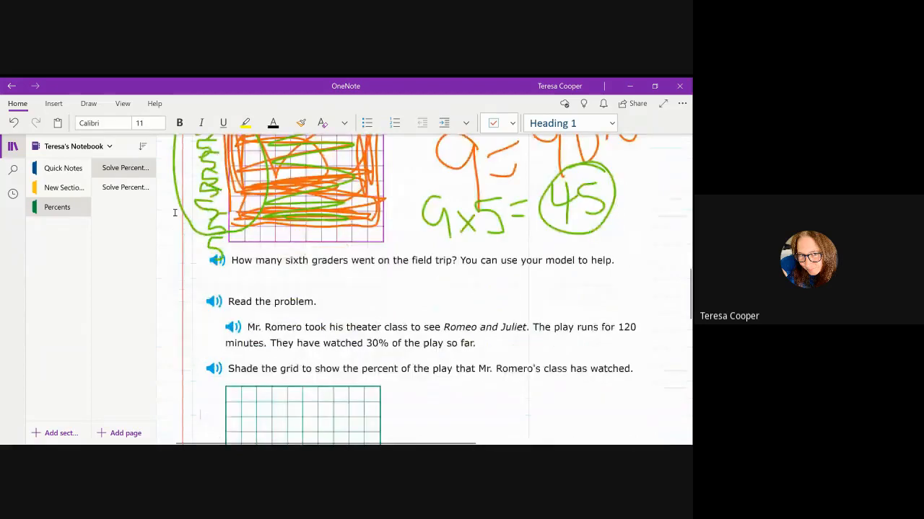
scroll("down", 3)
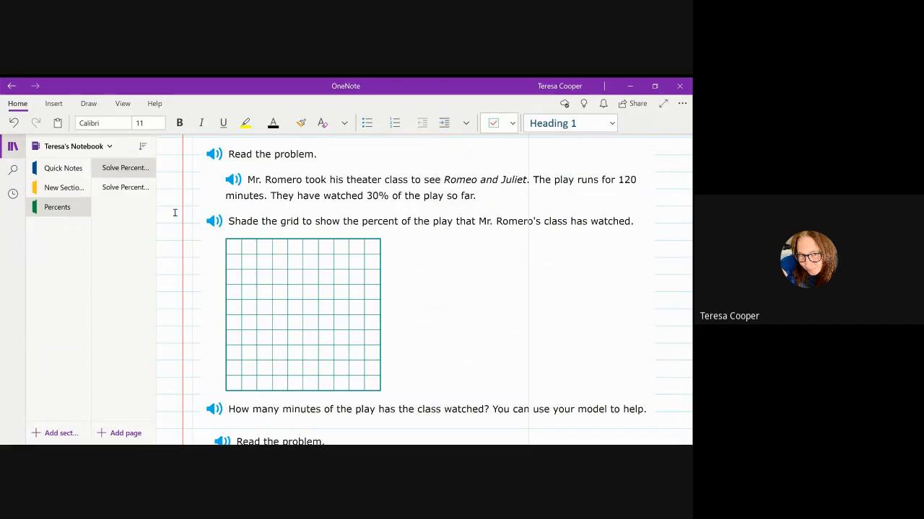
scroll("down", 3)
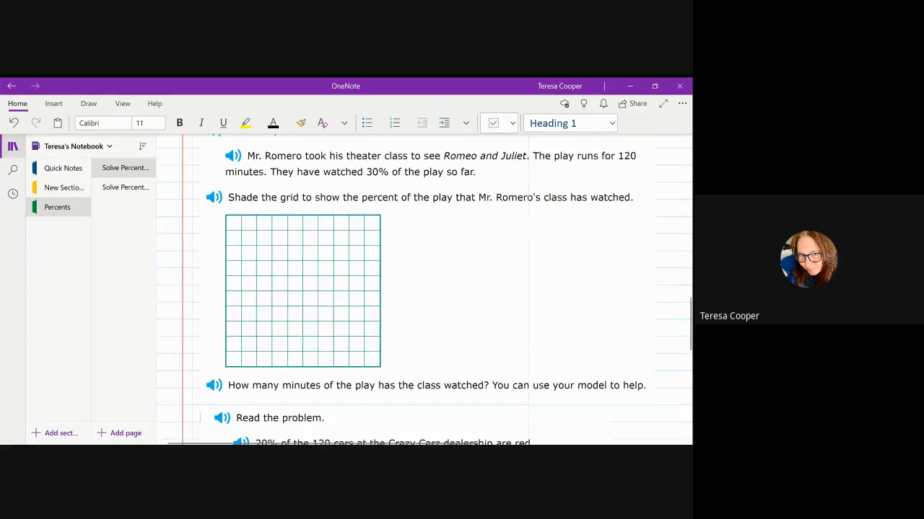
Shade the top three theater grid rows orange, underline 120 minutes, and draw arrows.
left_click(88, 103)
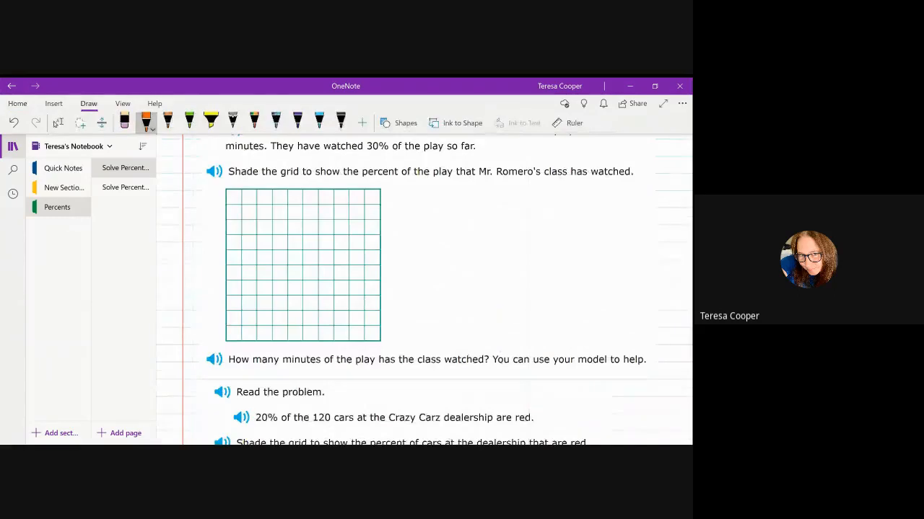
left_click_drag(225, 198, 225, 224)
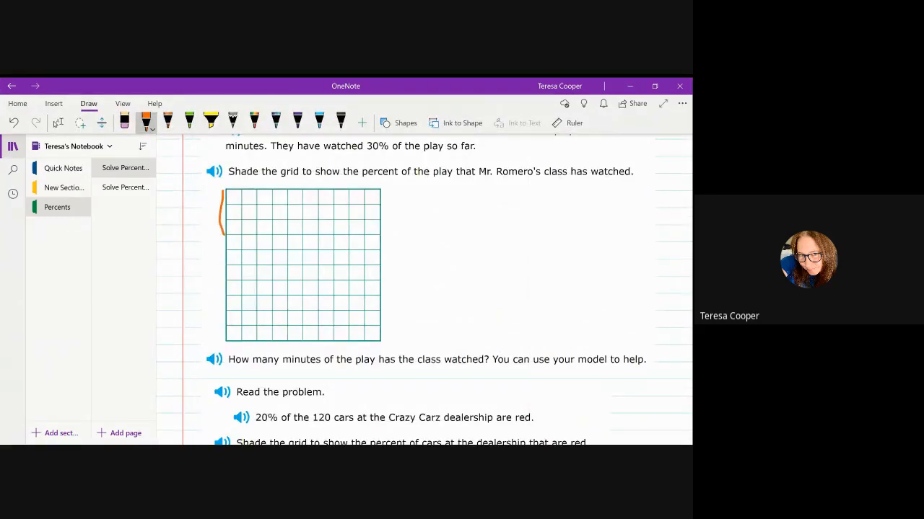
left_click_drag(227, 195, 379, 231)
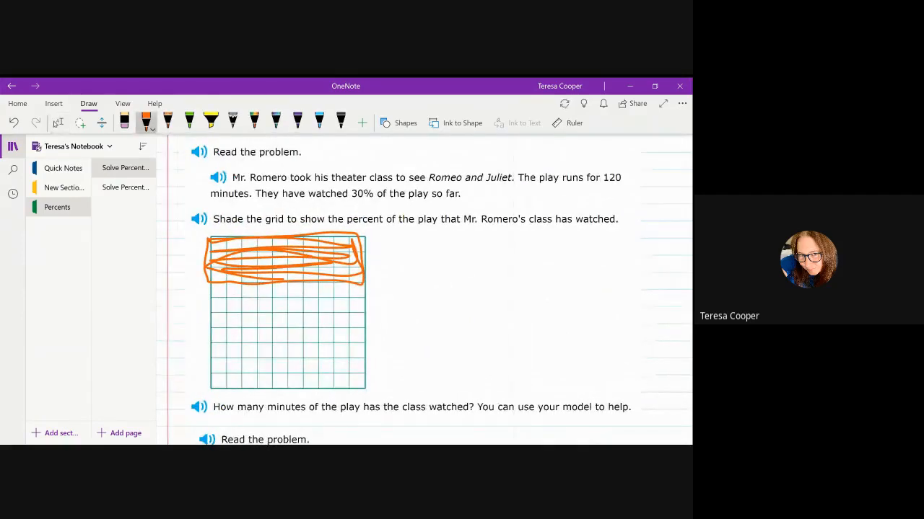
left_click_drag(530, 195, 620, 193)
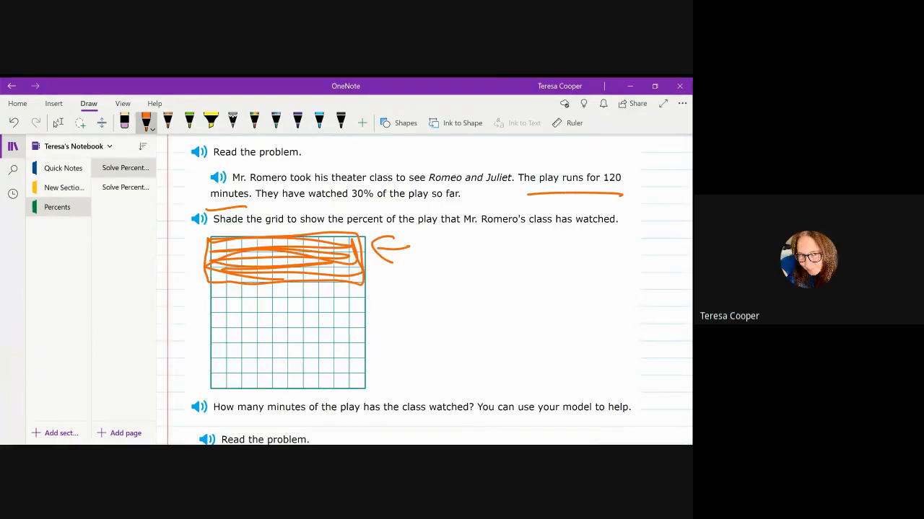
left_click_drag(415, 245, 444, 249)
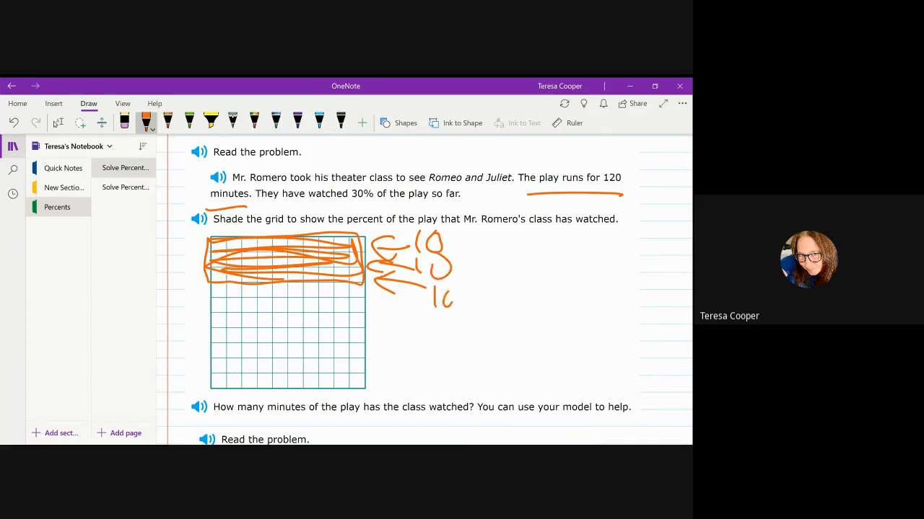
Label the third shaded row and write 120 ÷ 10 beside the grid in orange.
left_click_drag(509, 245, 509, 274)
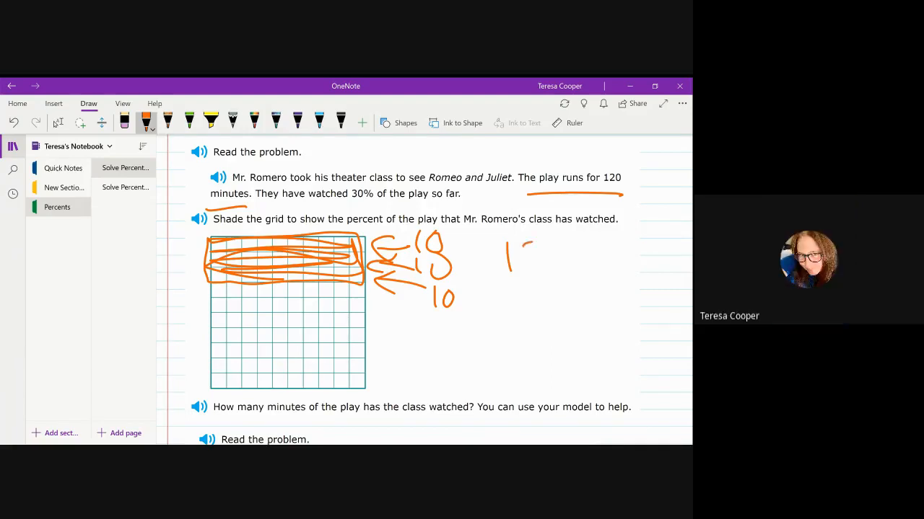
left_click_drag(512, 246, 584, 260)
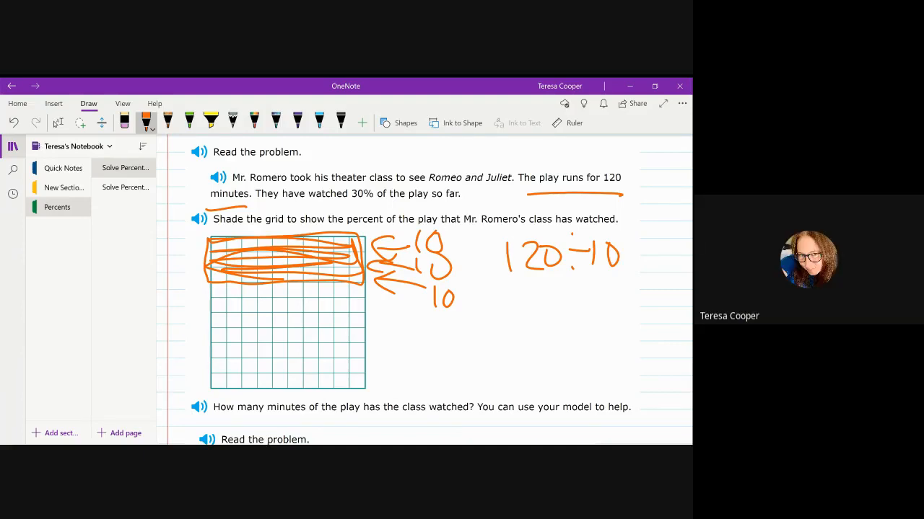
left_click(124, 120)
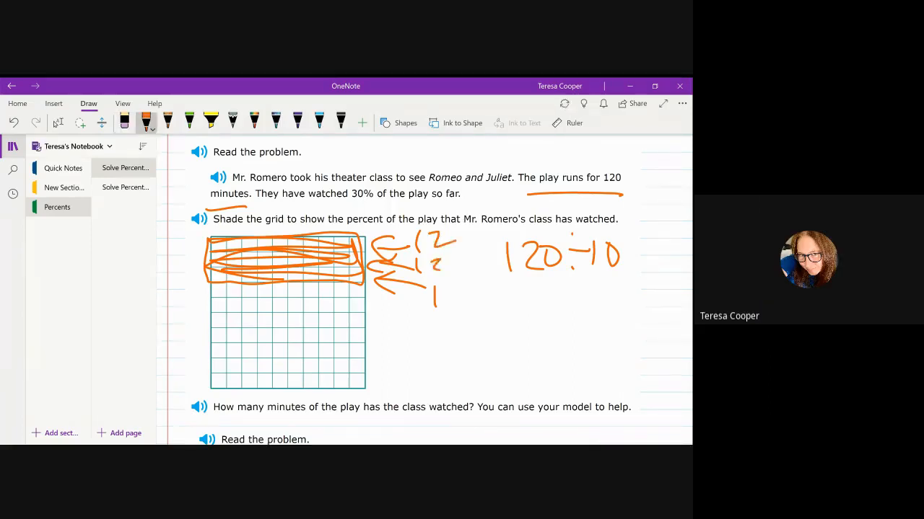
Relabel the third row 12, write 12 × 3 below, and circle the answer 36.
left_click_drag(433, 289, 465, 303)
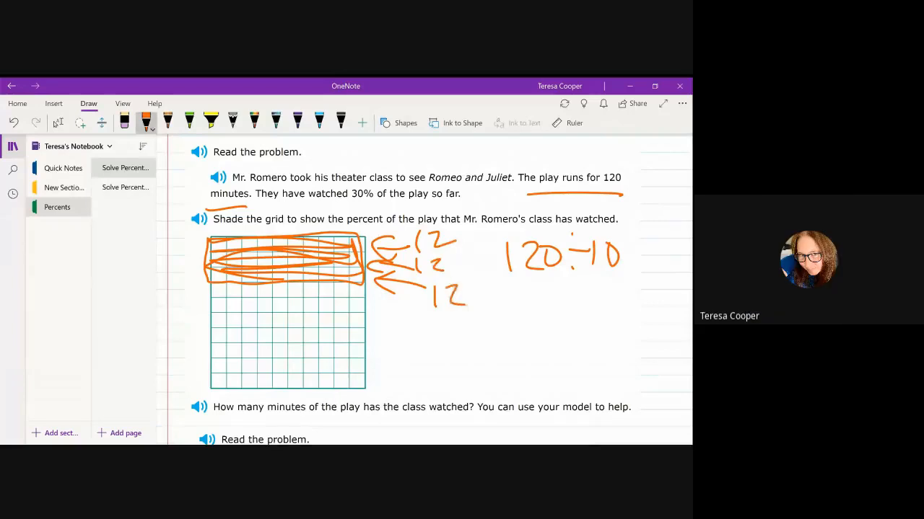
left_click_drag(408, 332, 418, 360)
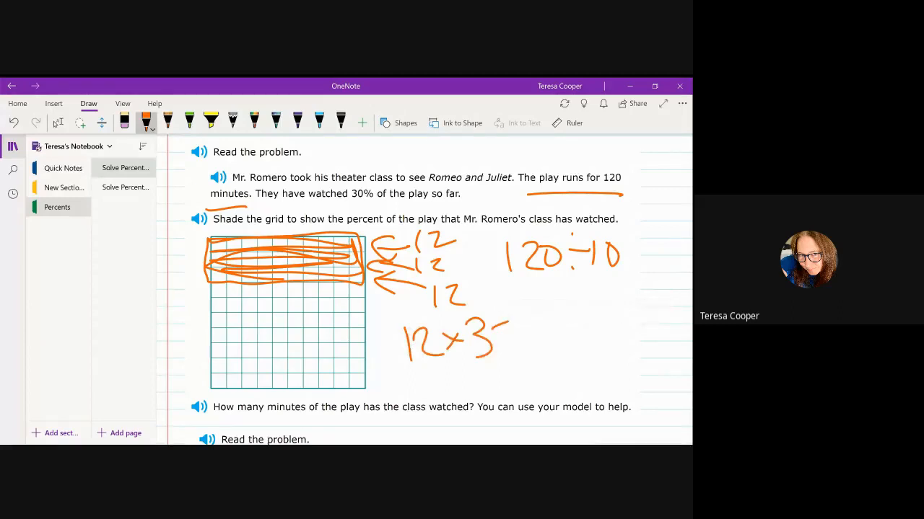
left_click_drag(505, 325, 549, 346)
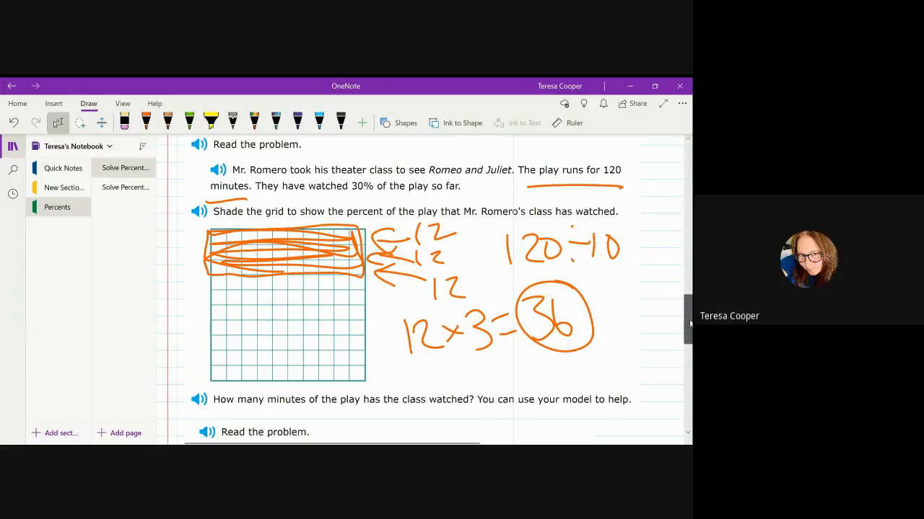
On the Crazy Carz problem, shade the top two grid rows orange, circle 120 cars, and bracket the grid.
scroll("down", 3)
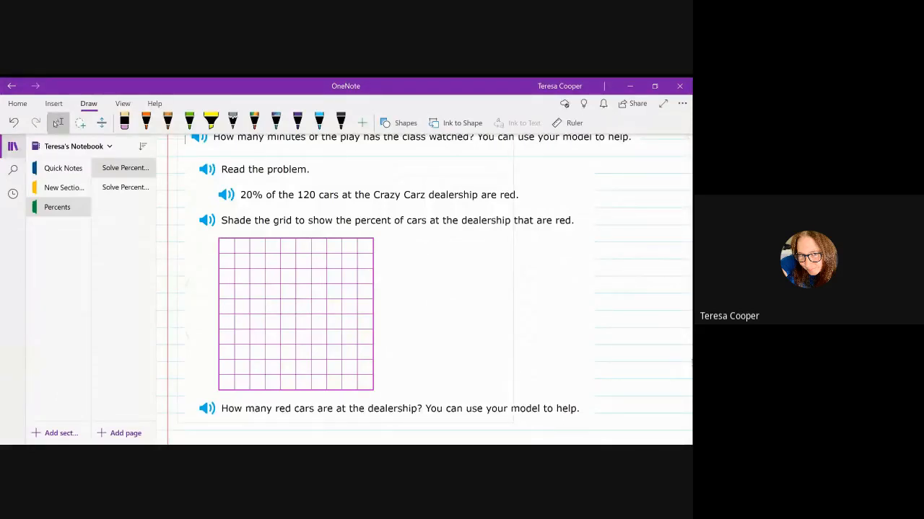
left_click(145, 121)
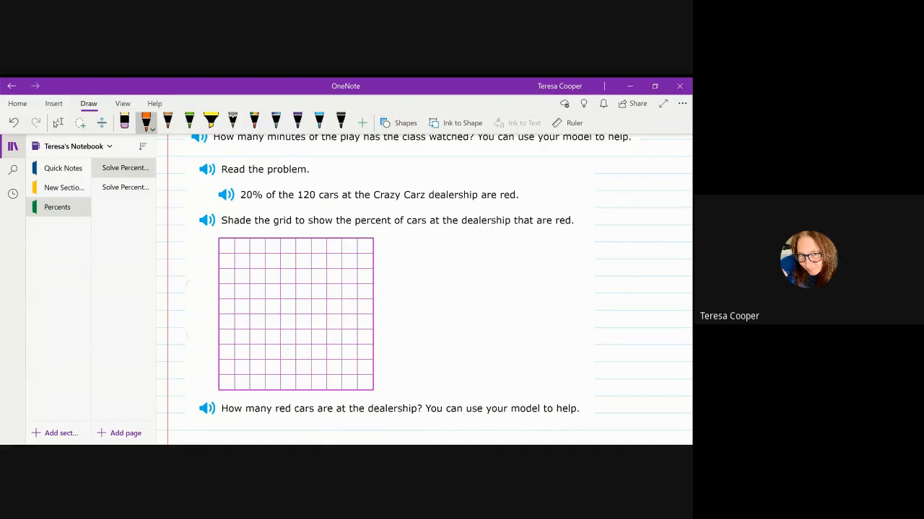
left_click_drag(231, 245, 231, 274)
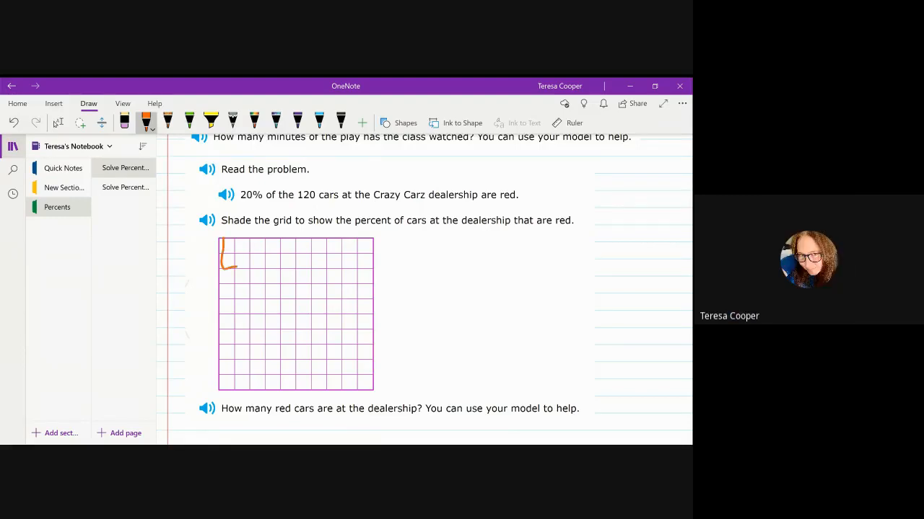
left_click_drag(223, 249, 372, 271)
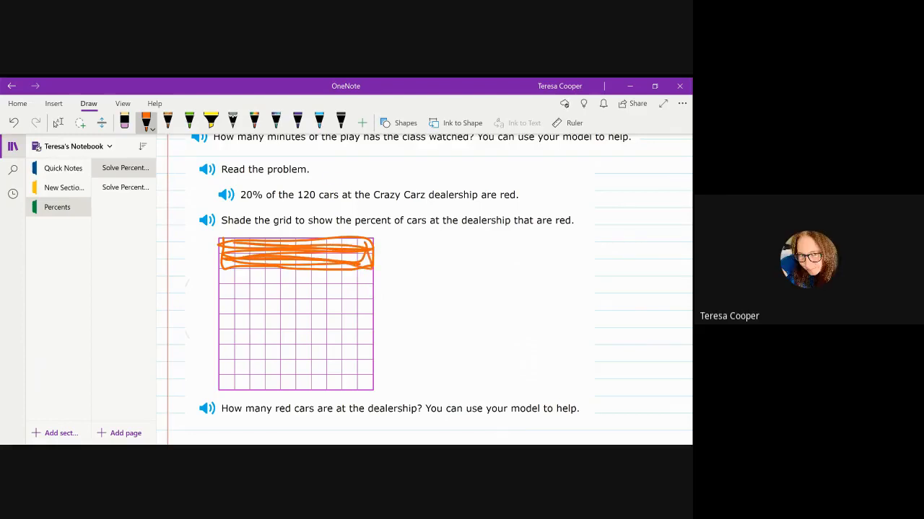
left_click_drag(303, 180, 347, 209)
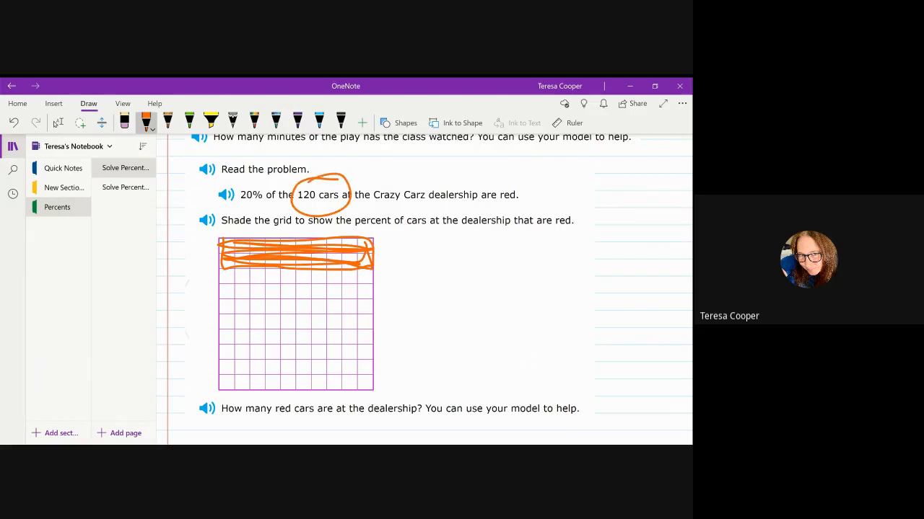
left_click_drag(379, 245, 411, 285)
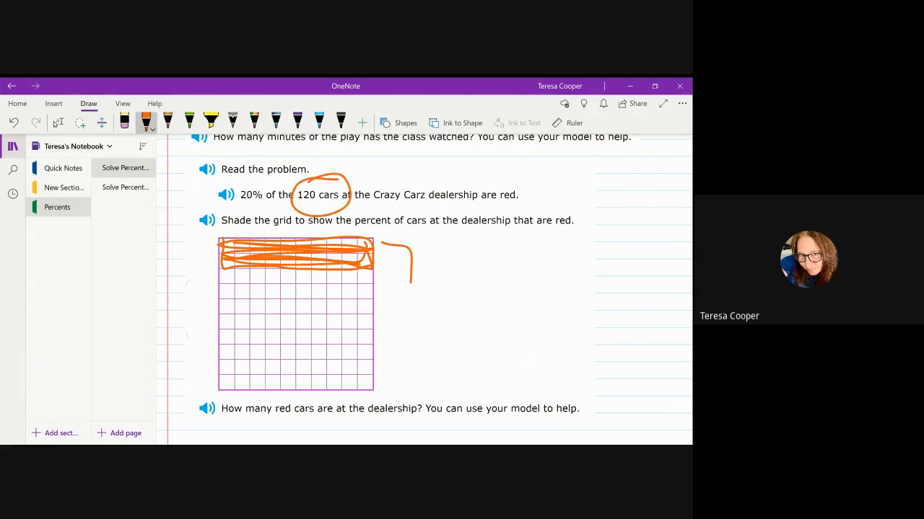
left_click_drag(415, 249, 415, 390)
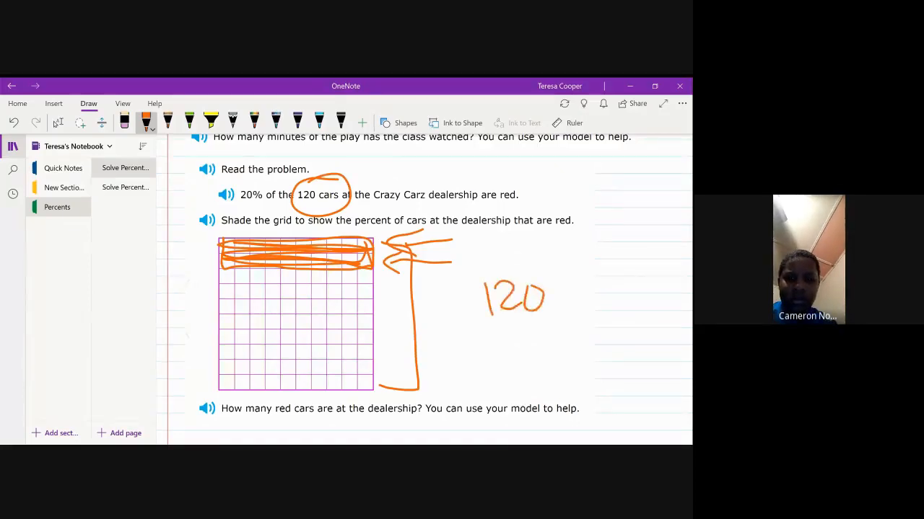
Write 120 ÷ 10 = 12 beside the grid, label the second row 12, and start the total.
left_click_drag(556, 299, 606, 299)
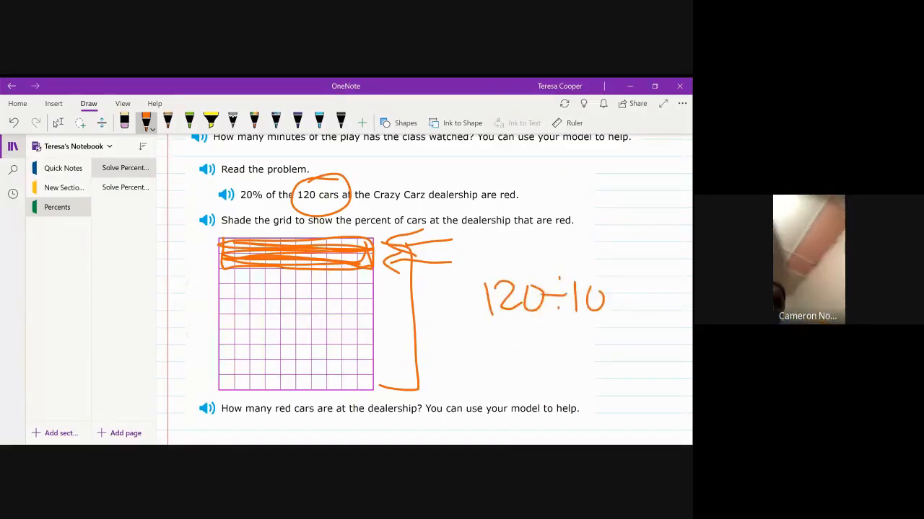
left_click_drag(612, 300, 627, 299)
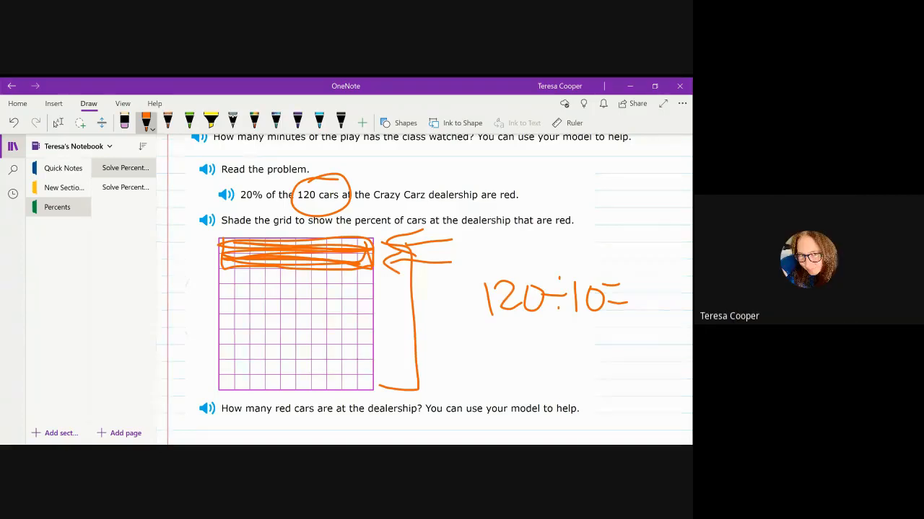
left_click_drag(537, 328, 566, 357)
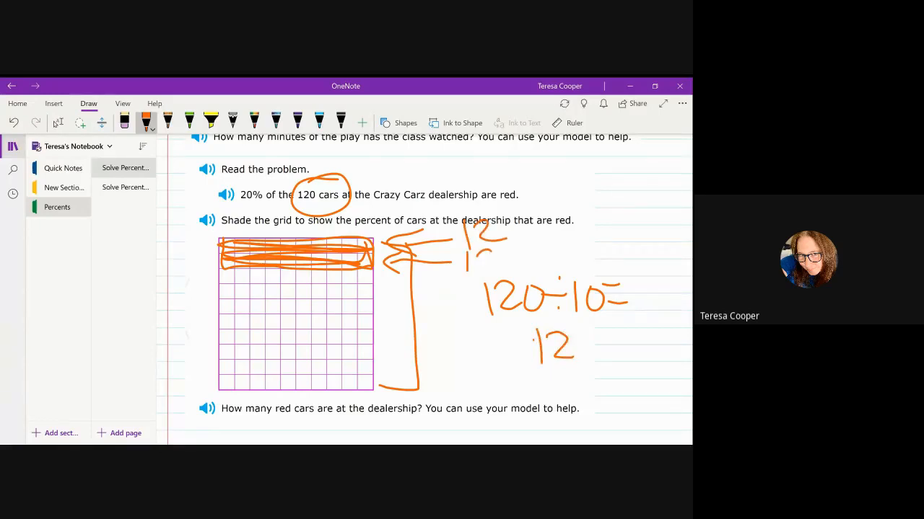
left_click_drag(465, 253, 490, 271)
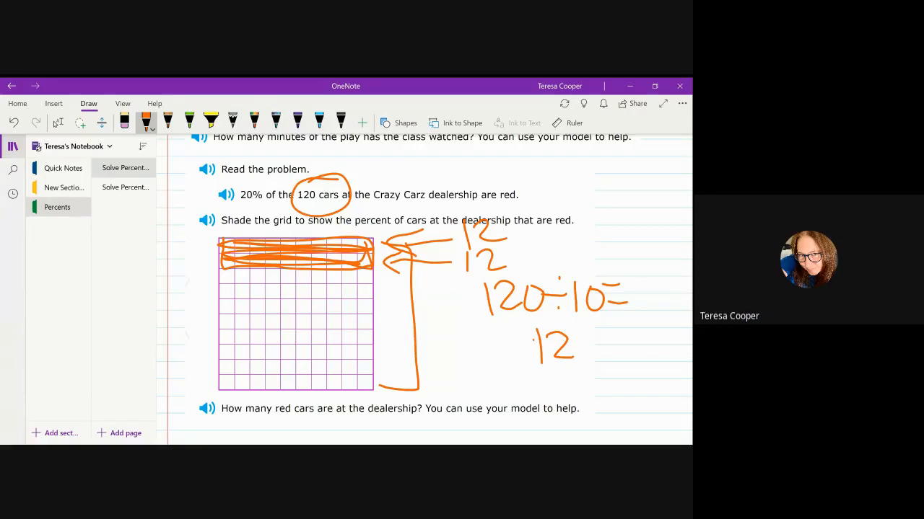
left_click_drag(260, 310, 317, 353)
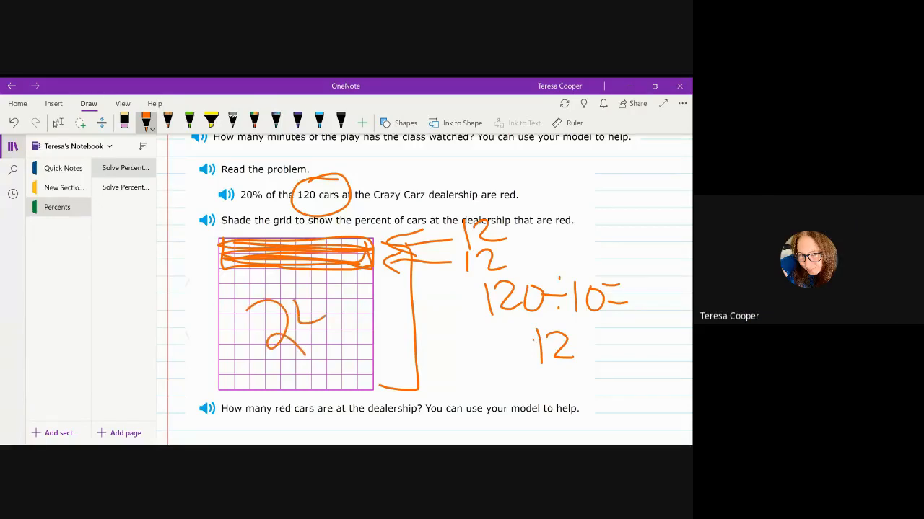